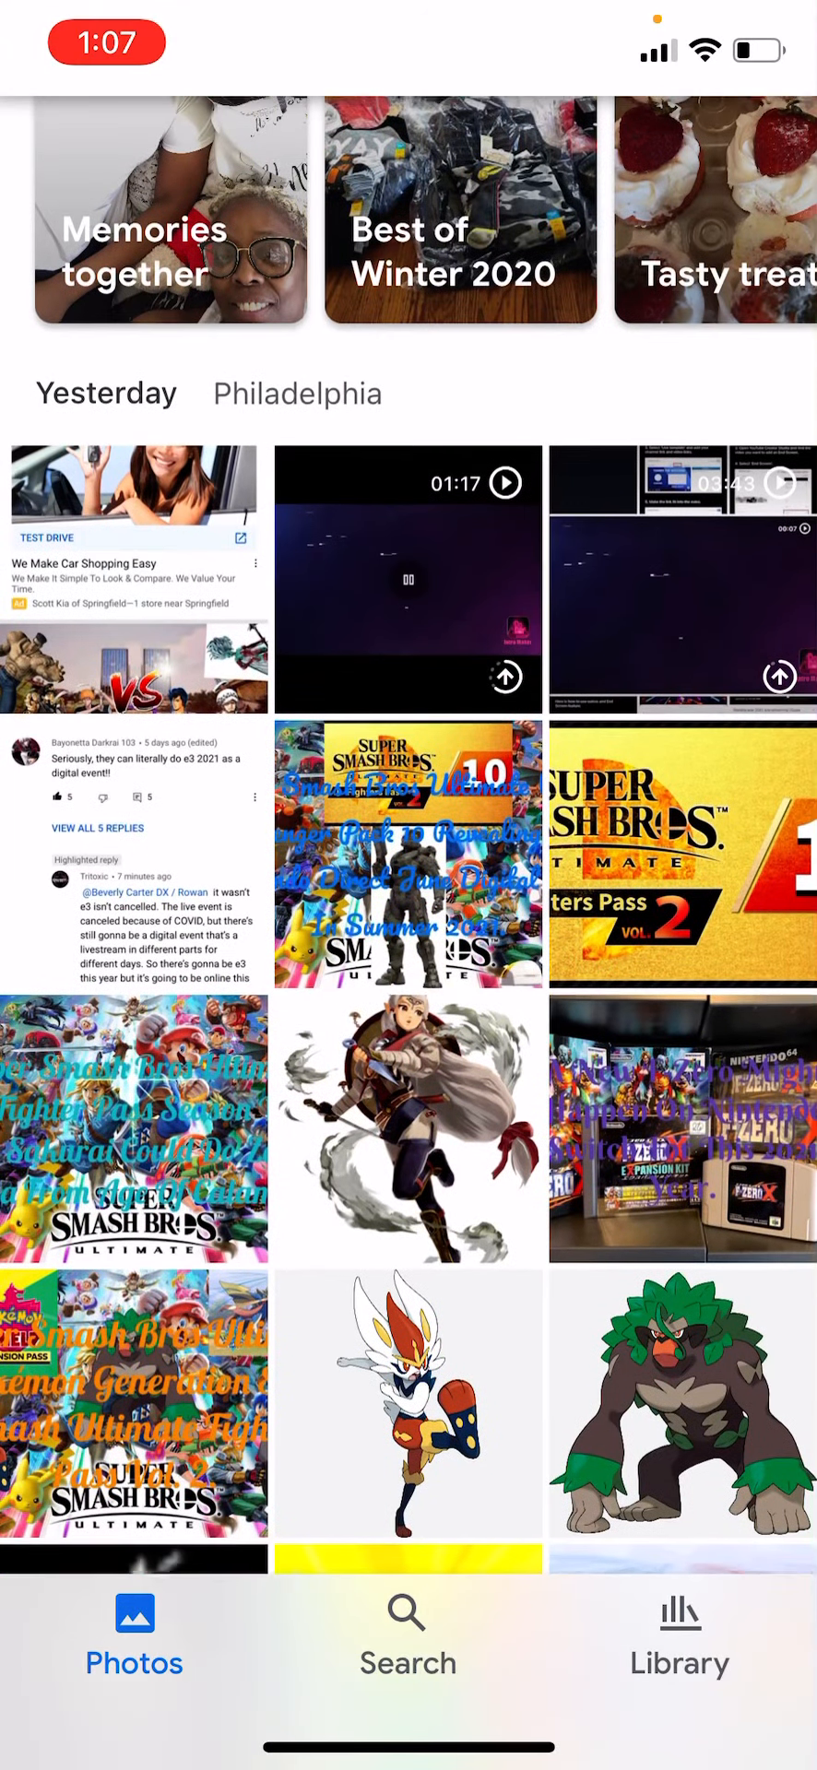
- Scroll through yesterday's saved Smash Bros. and Pokémon screenshots in the Photos grid
scroll(down, 3)
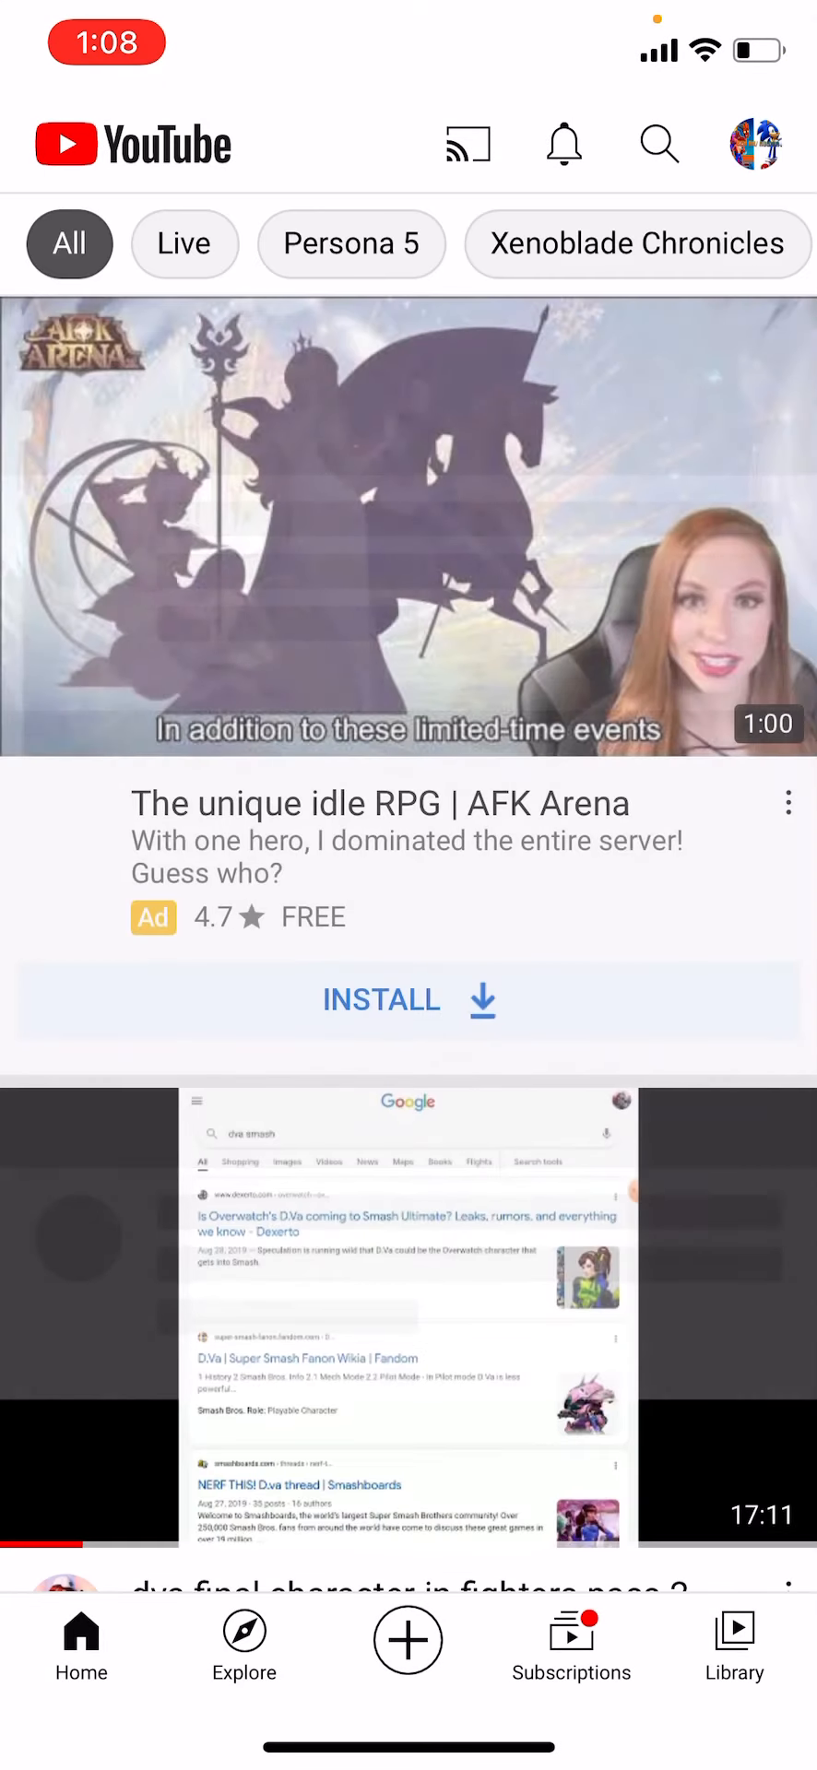
- Find AndresRestart's channel and play Nintendo's 2021 Fiscal Year Plan Speculation
click(658, 144)
text(andres restart)
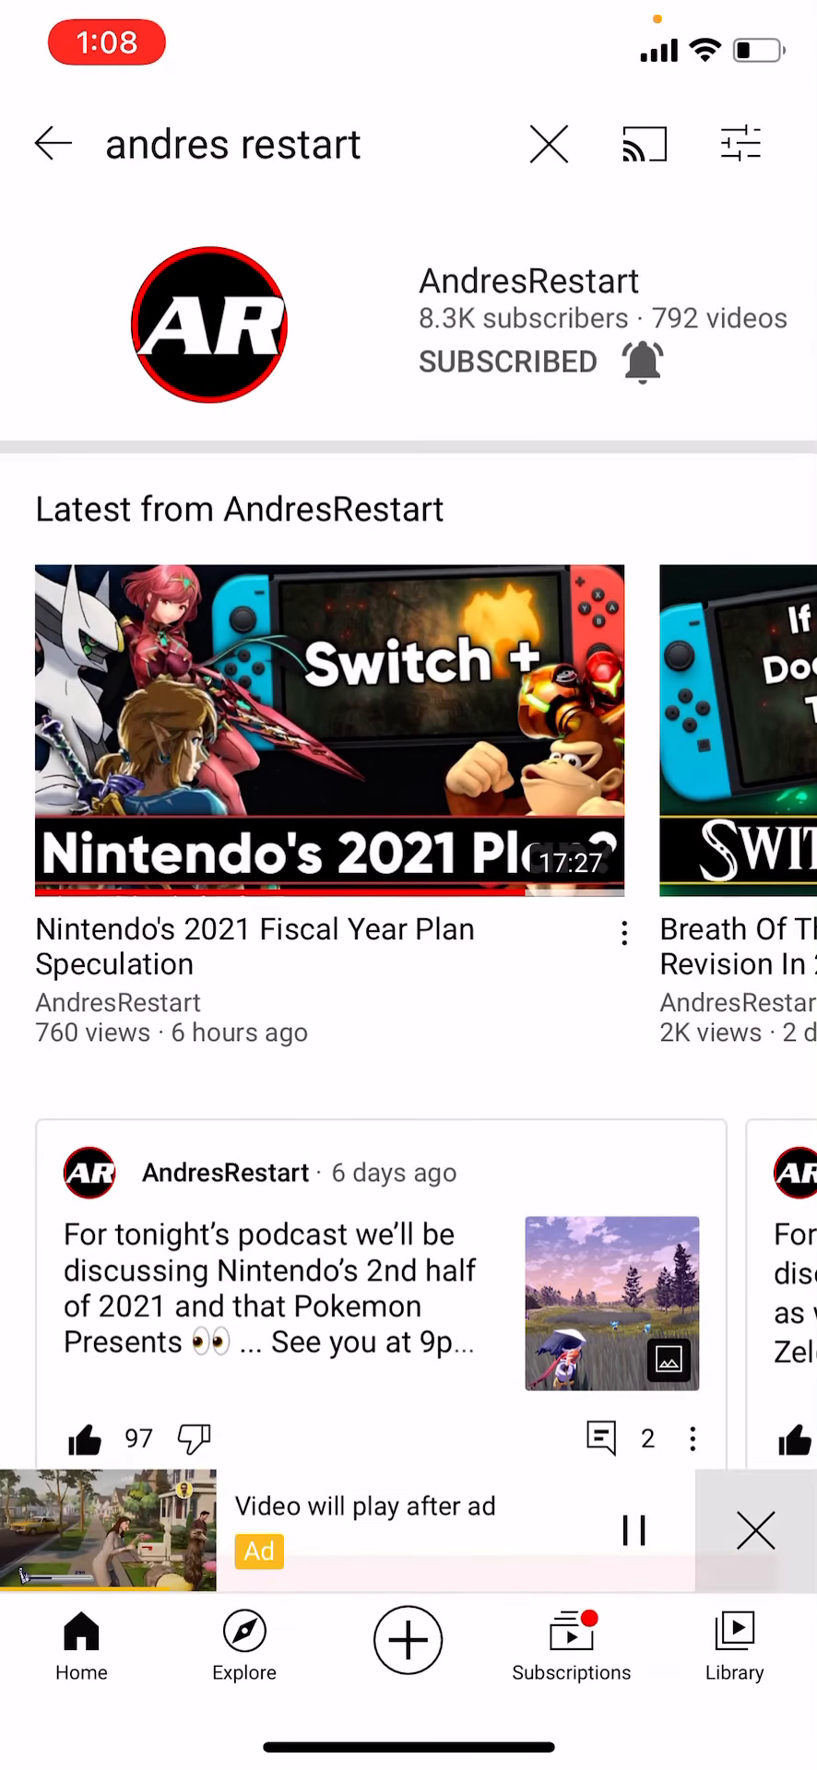
click(754, 1530)
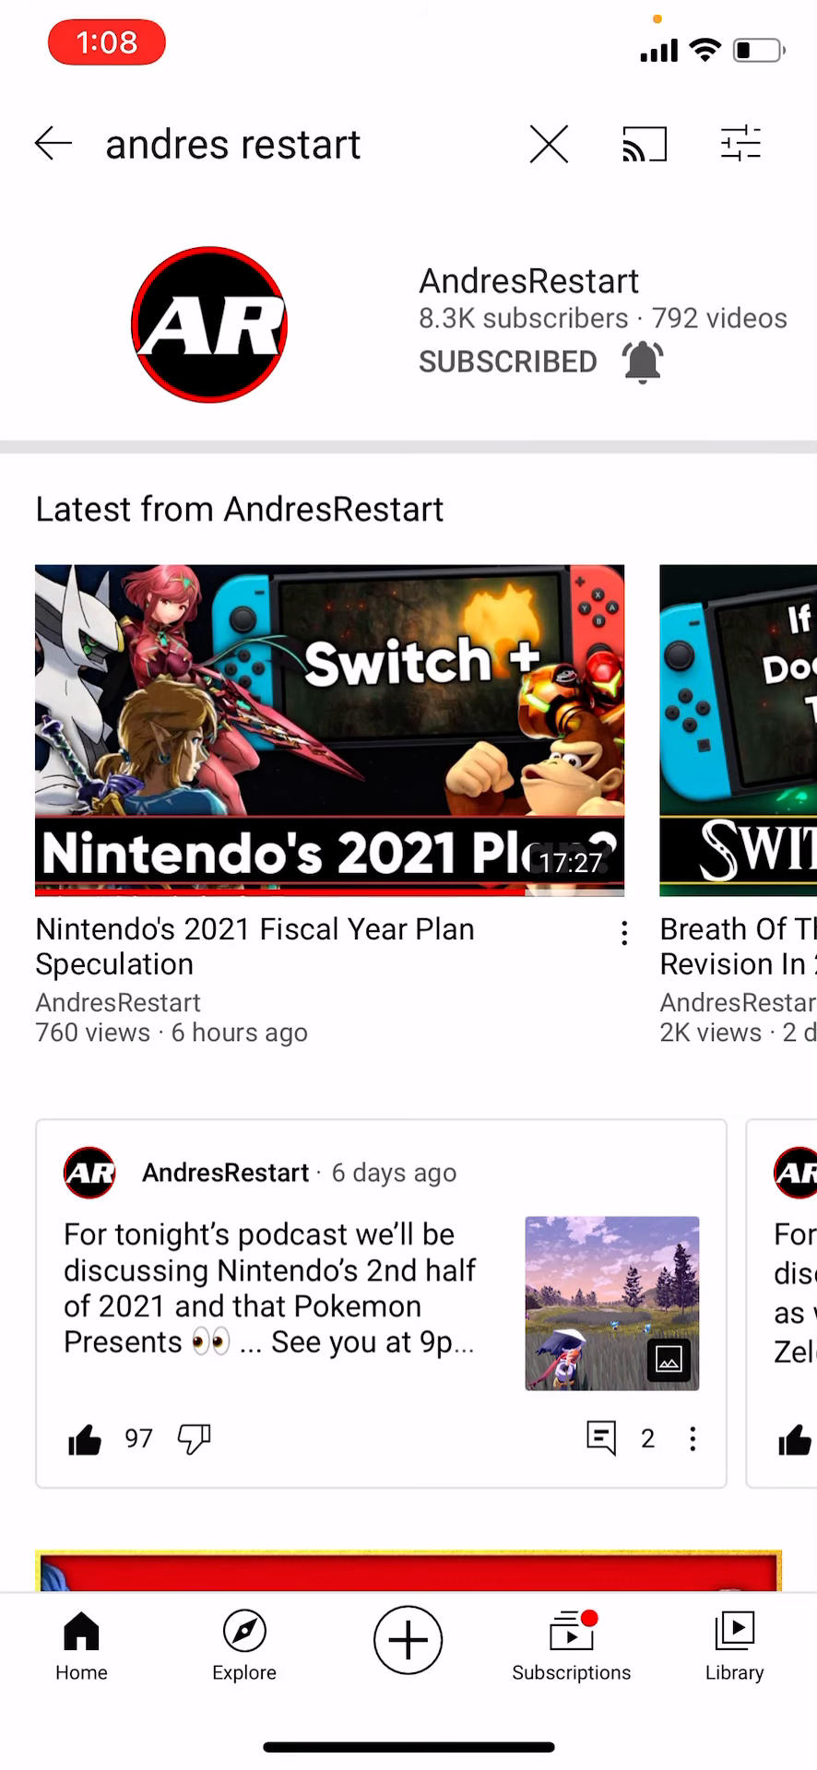
click(207, 325)
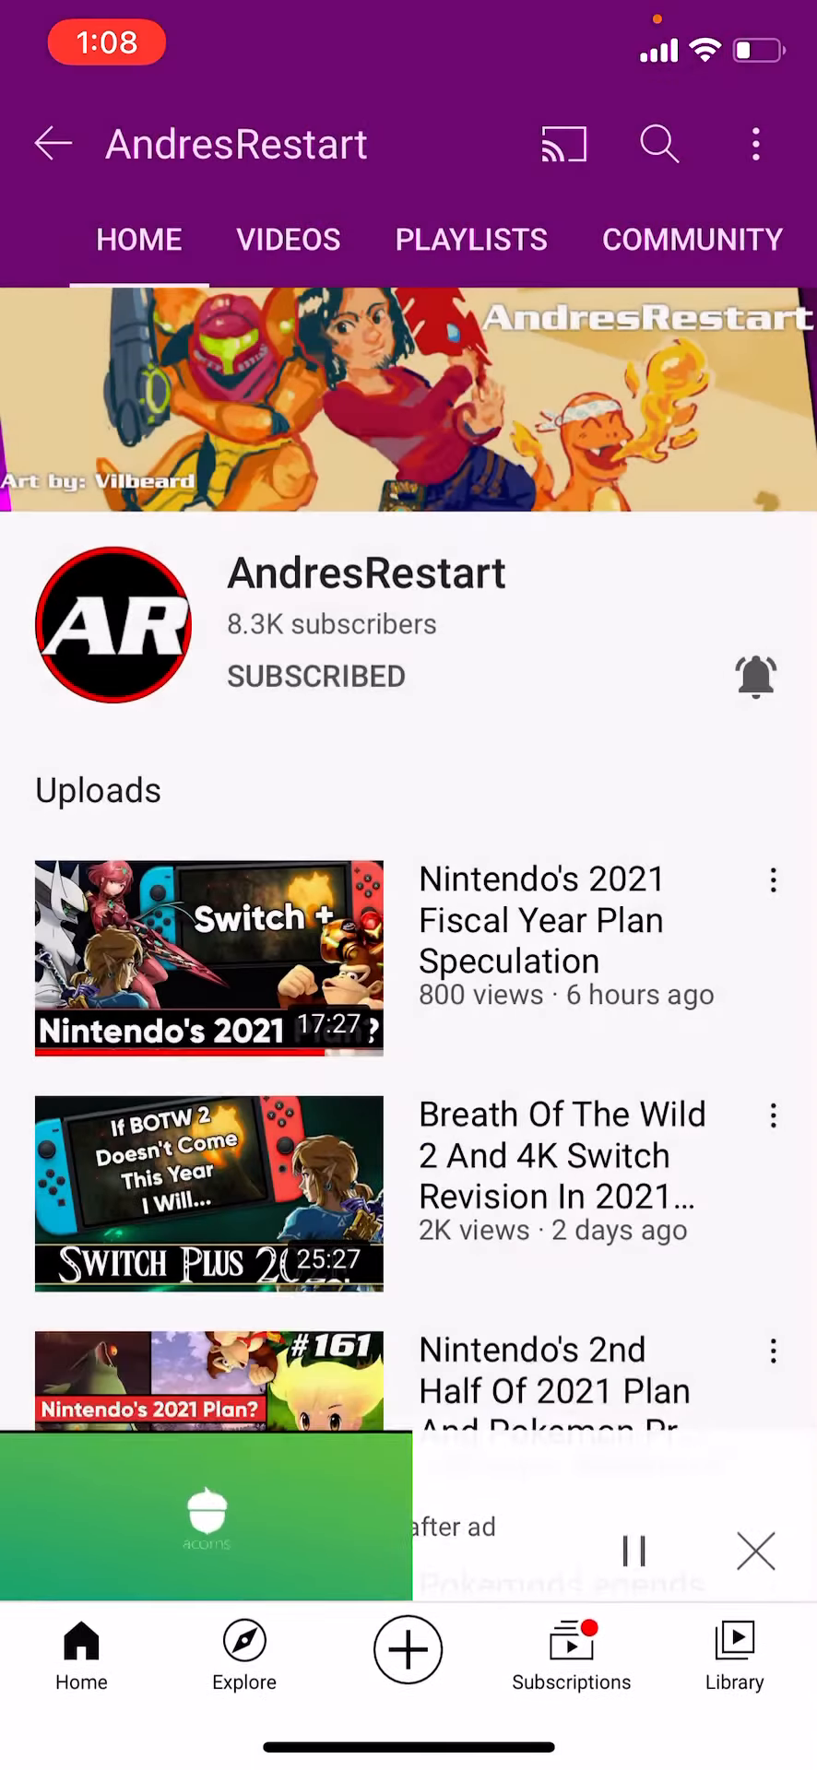
click(658, 144)
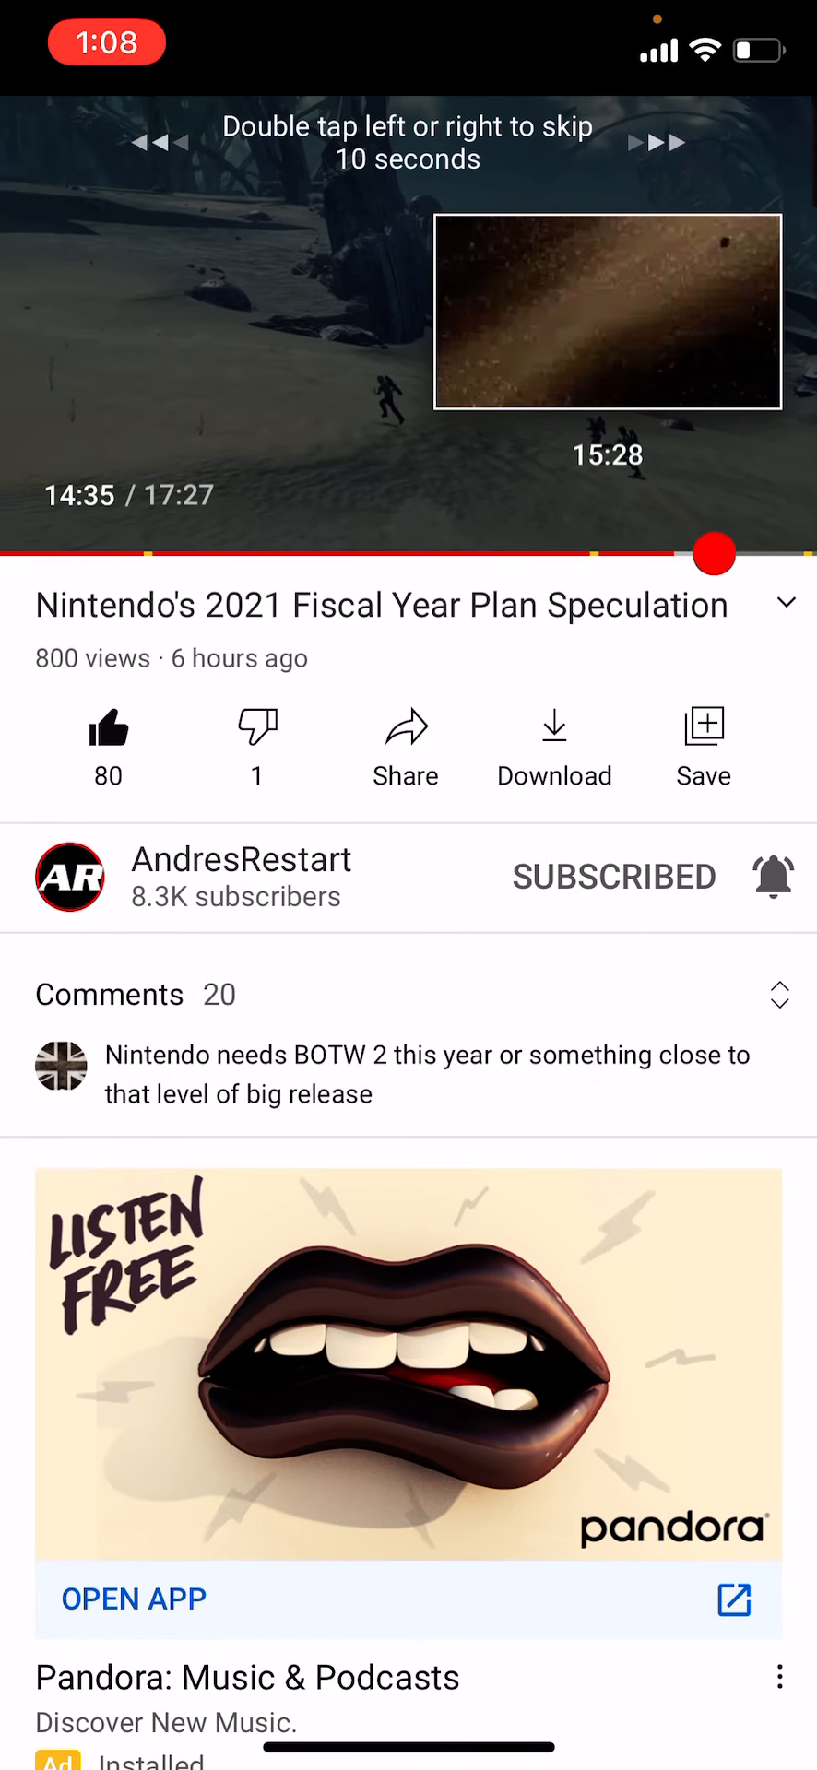
- Scrub to a later point in the Nintendo 2021 plan video
drag(717, 554, 676, 555)
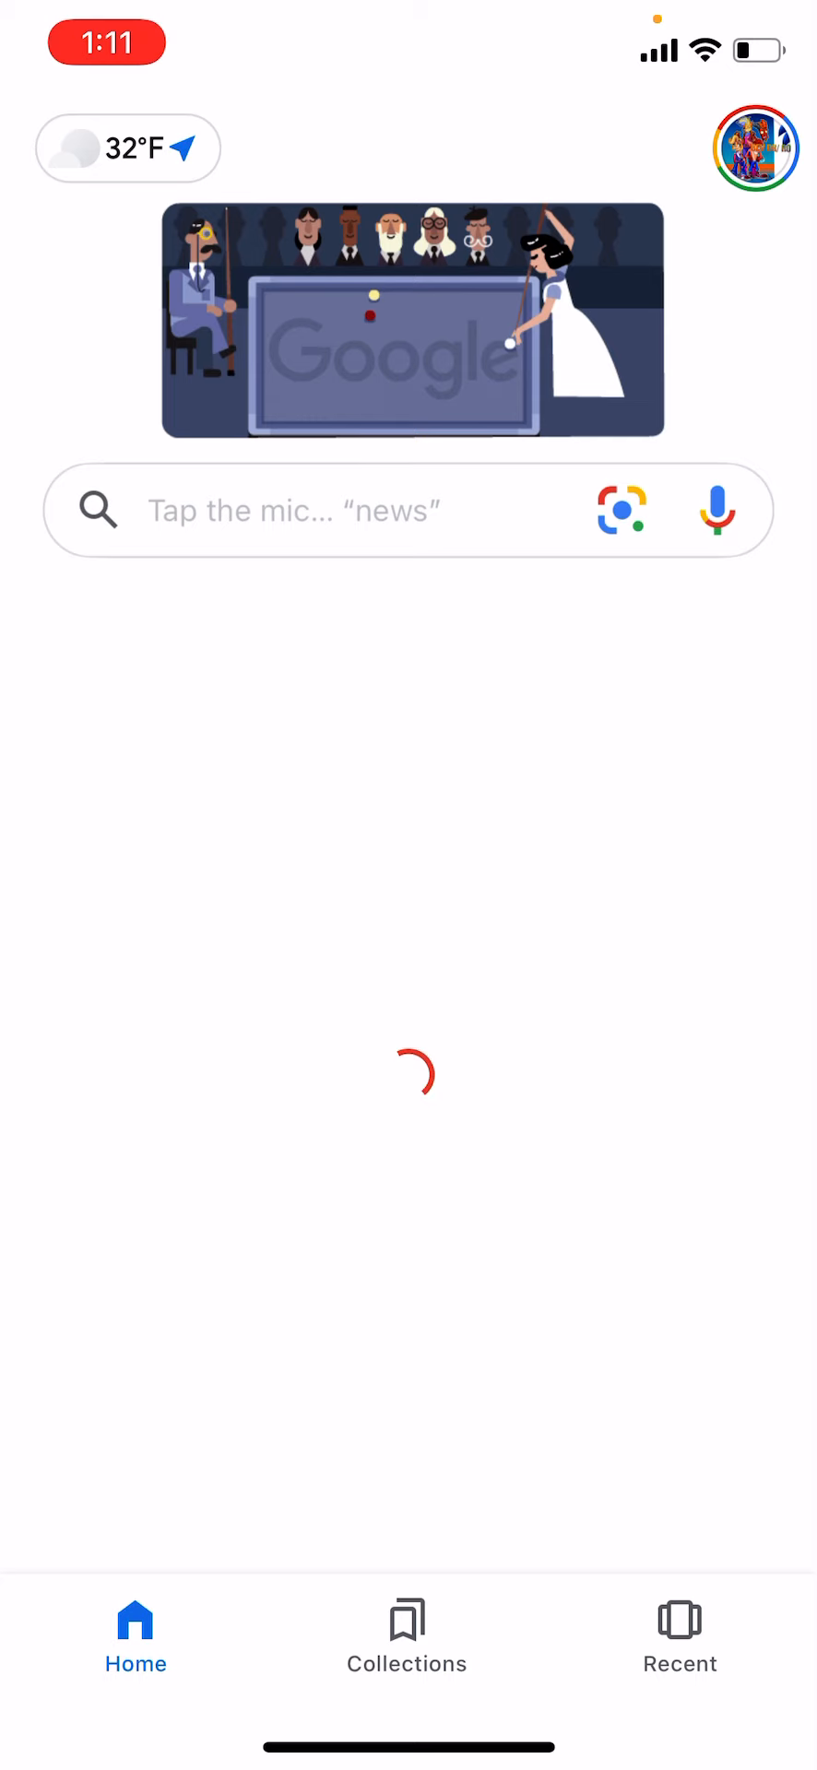
- Search 'pokemon legends arceus starters' images, view the Game Rant result, and begin a new query
text(okemo)
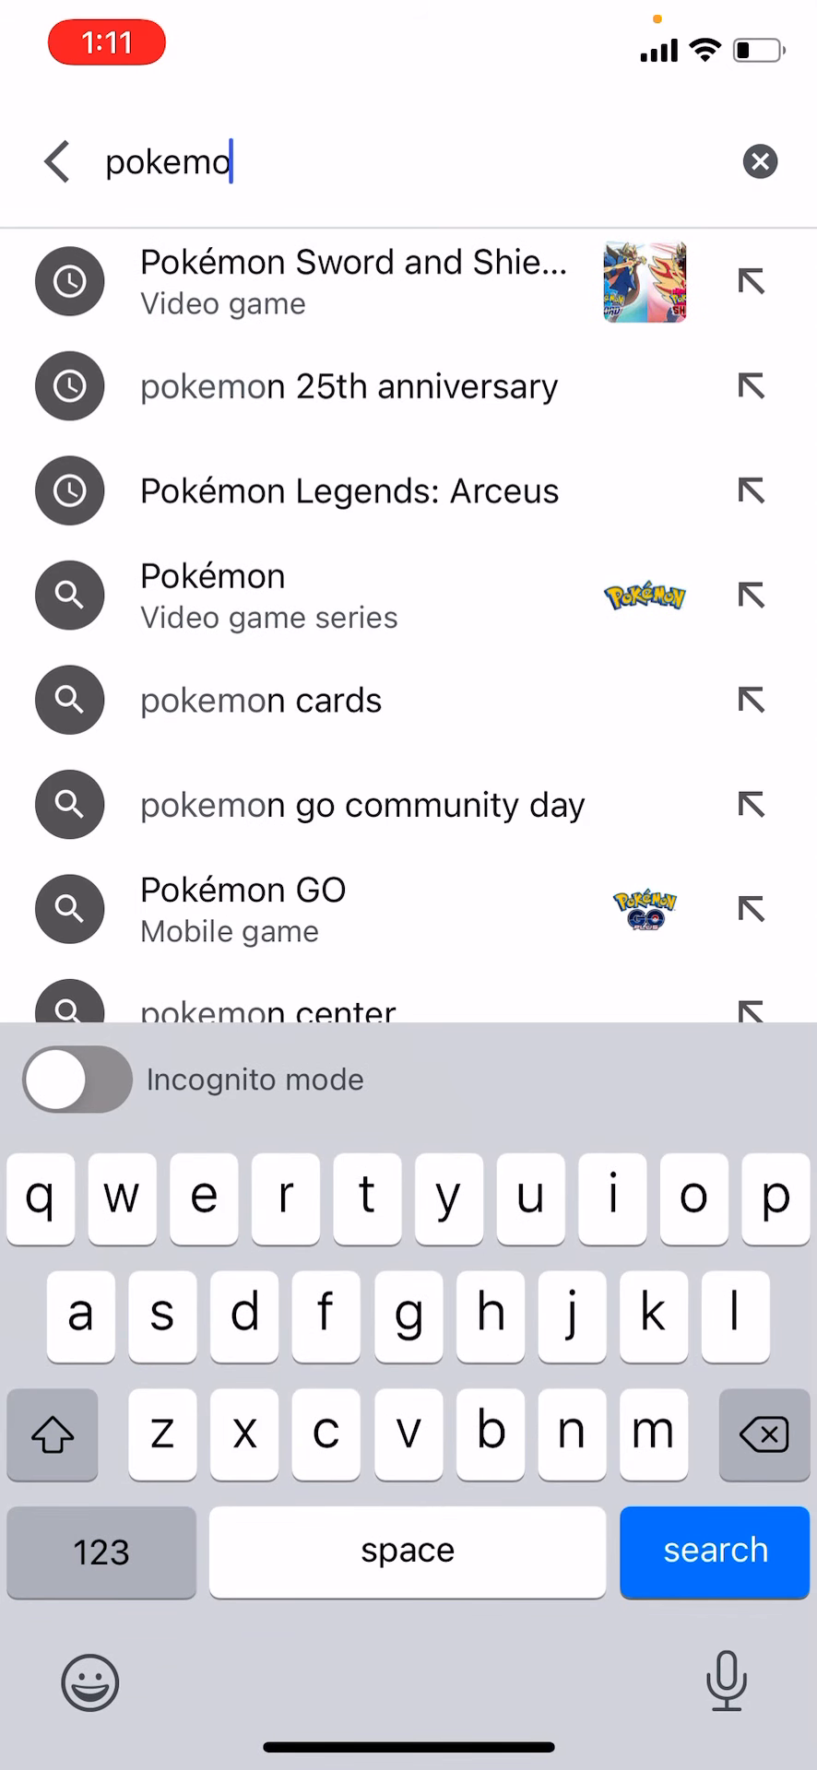
click(350, 490)
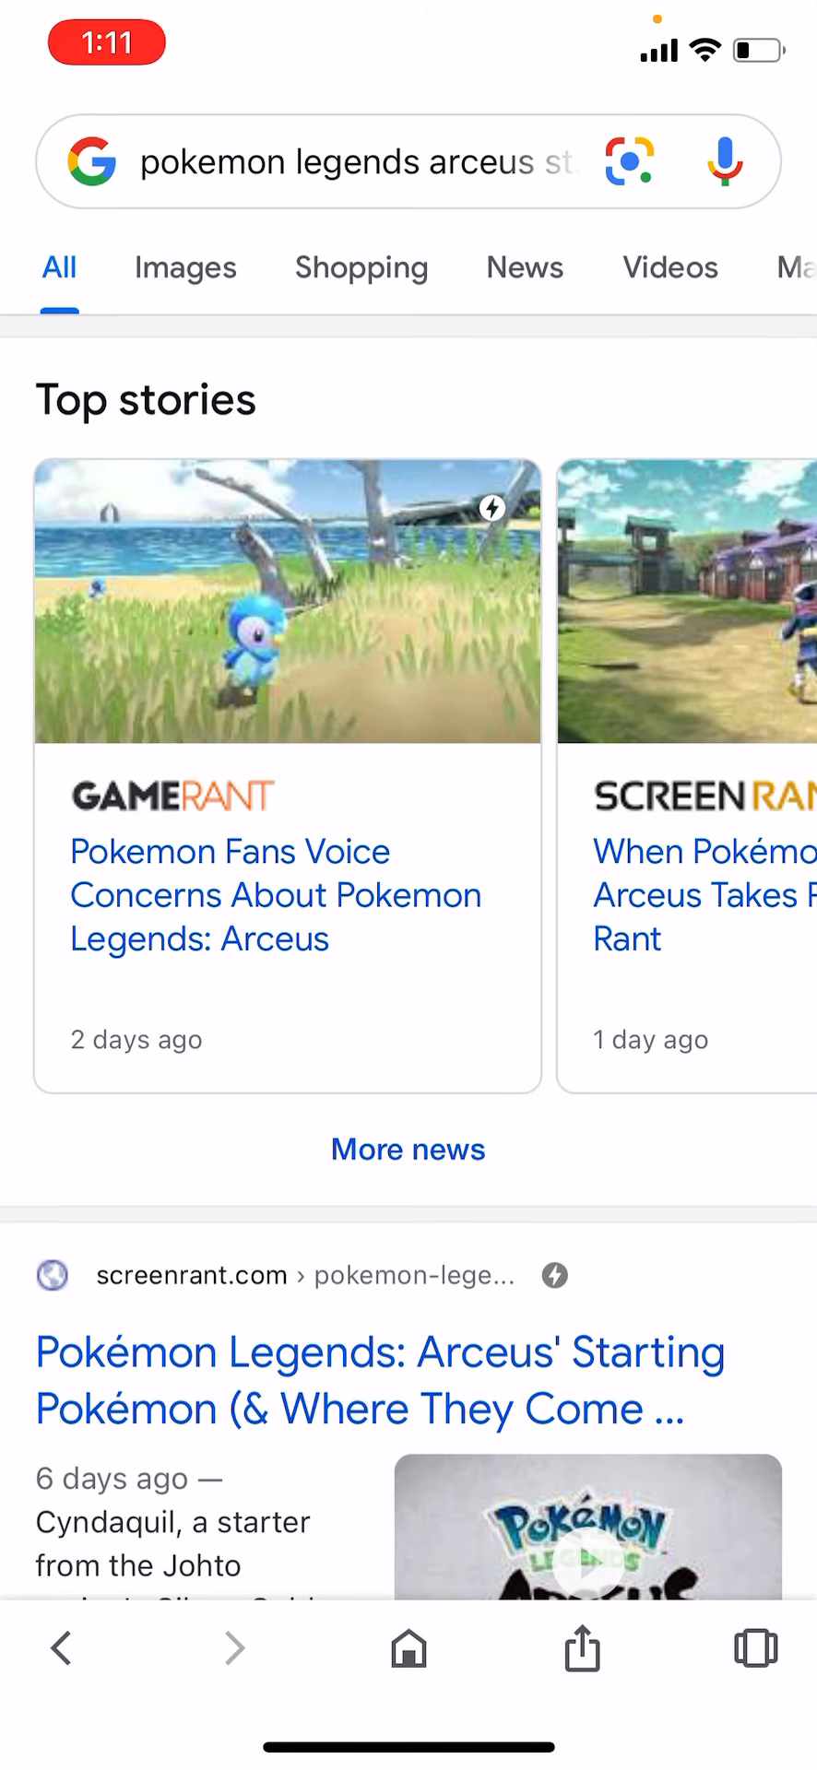
click(185, 268)
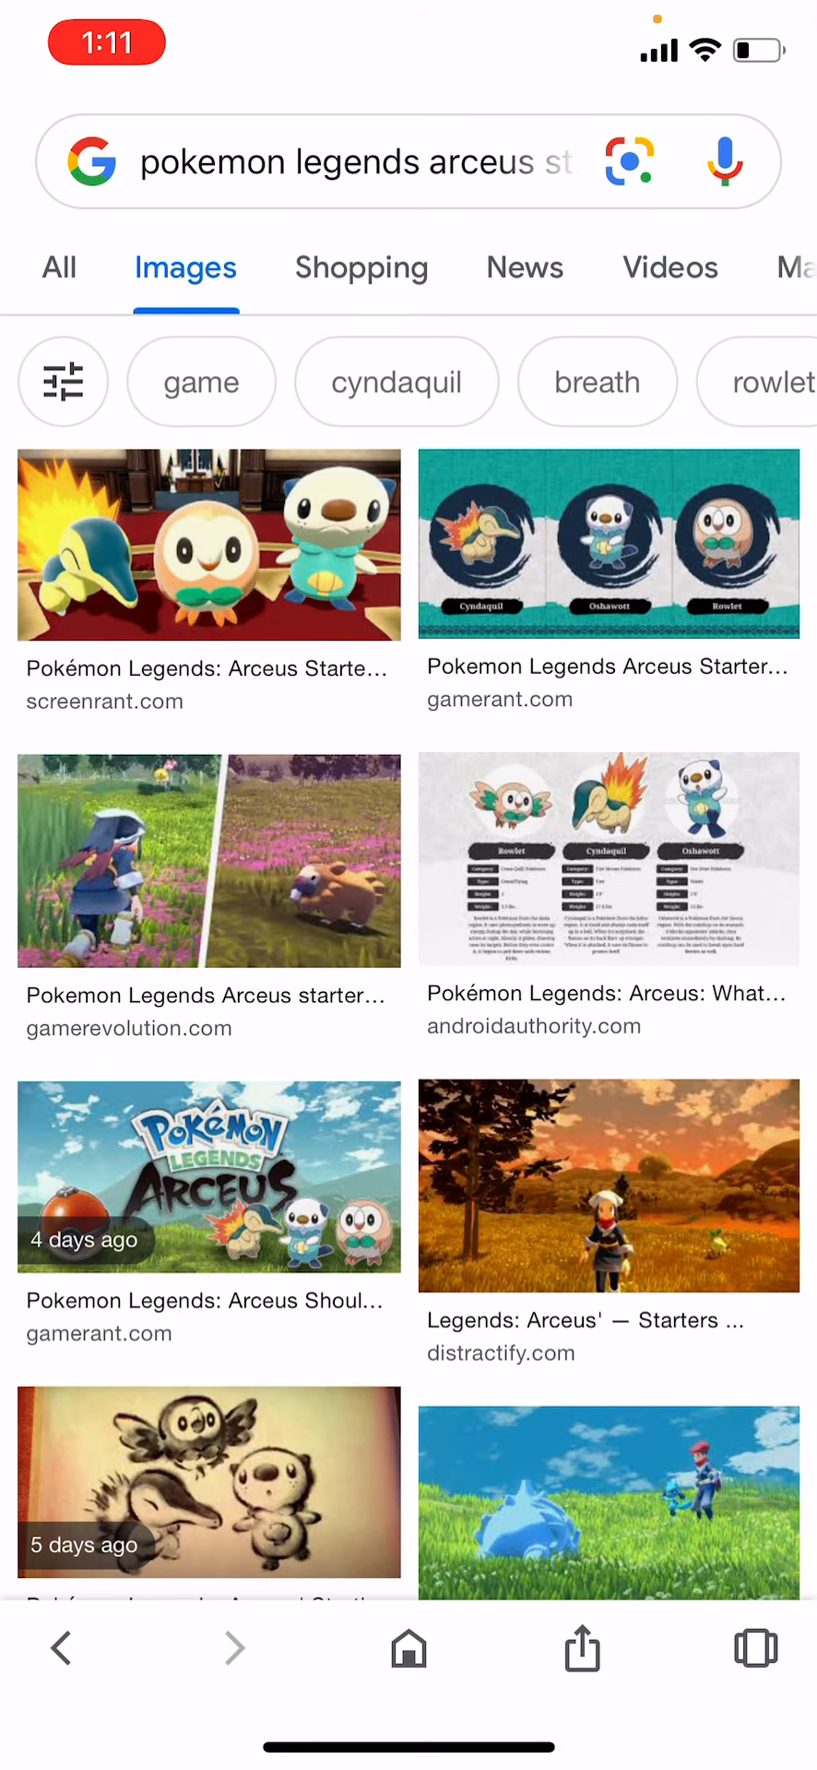
click(608, 543)
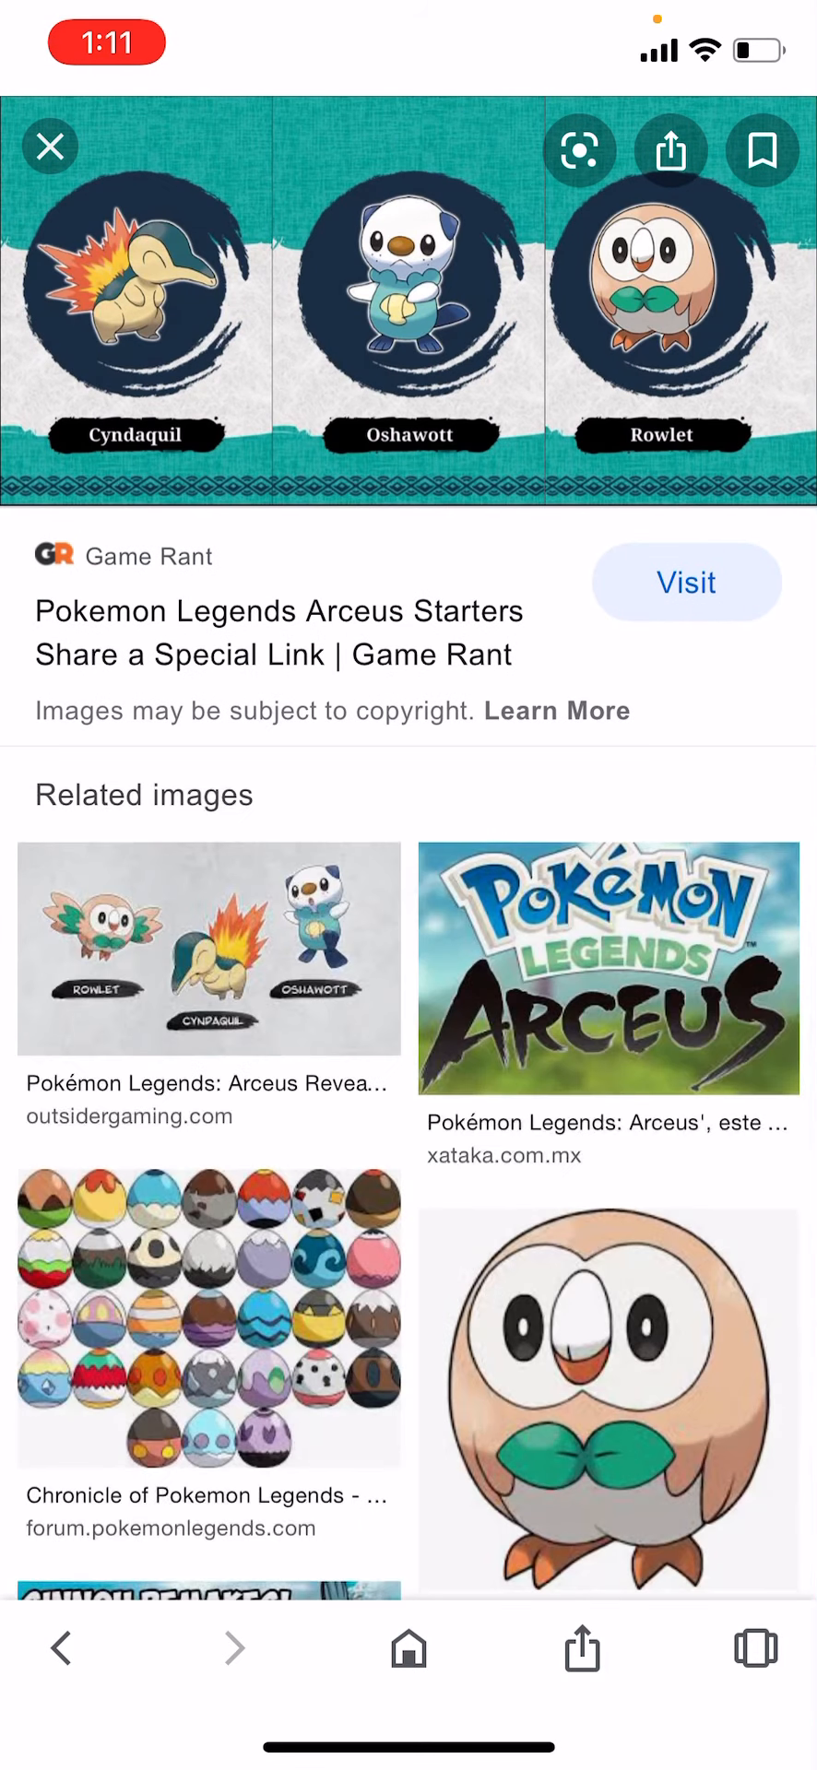
click(50, 147)
text(pokemon legends arceus cy)
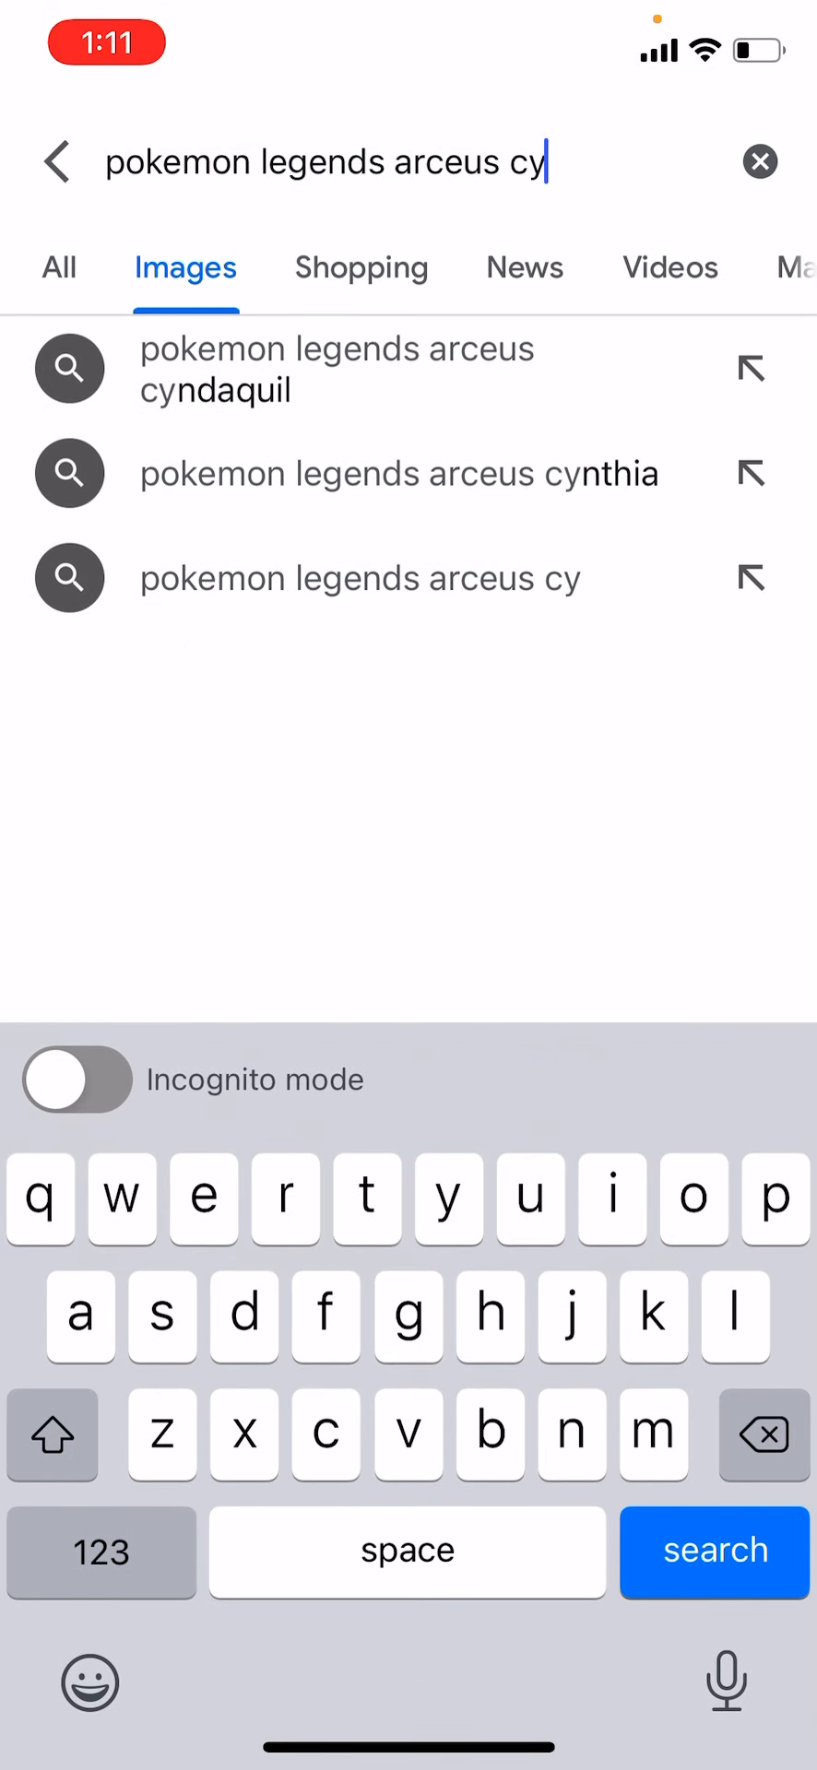
- Run the Arceus Cyndaquil image search and view one of its results
click(714, 1552)
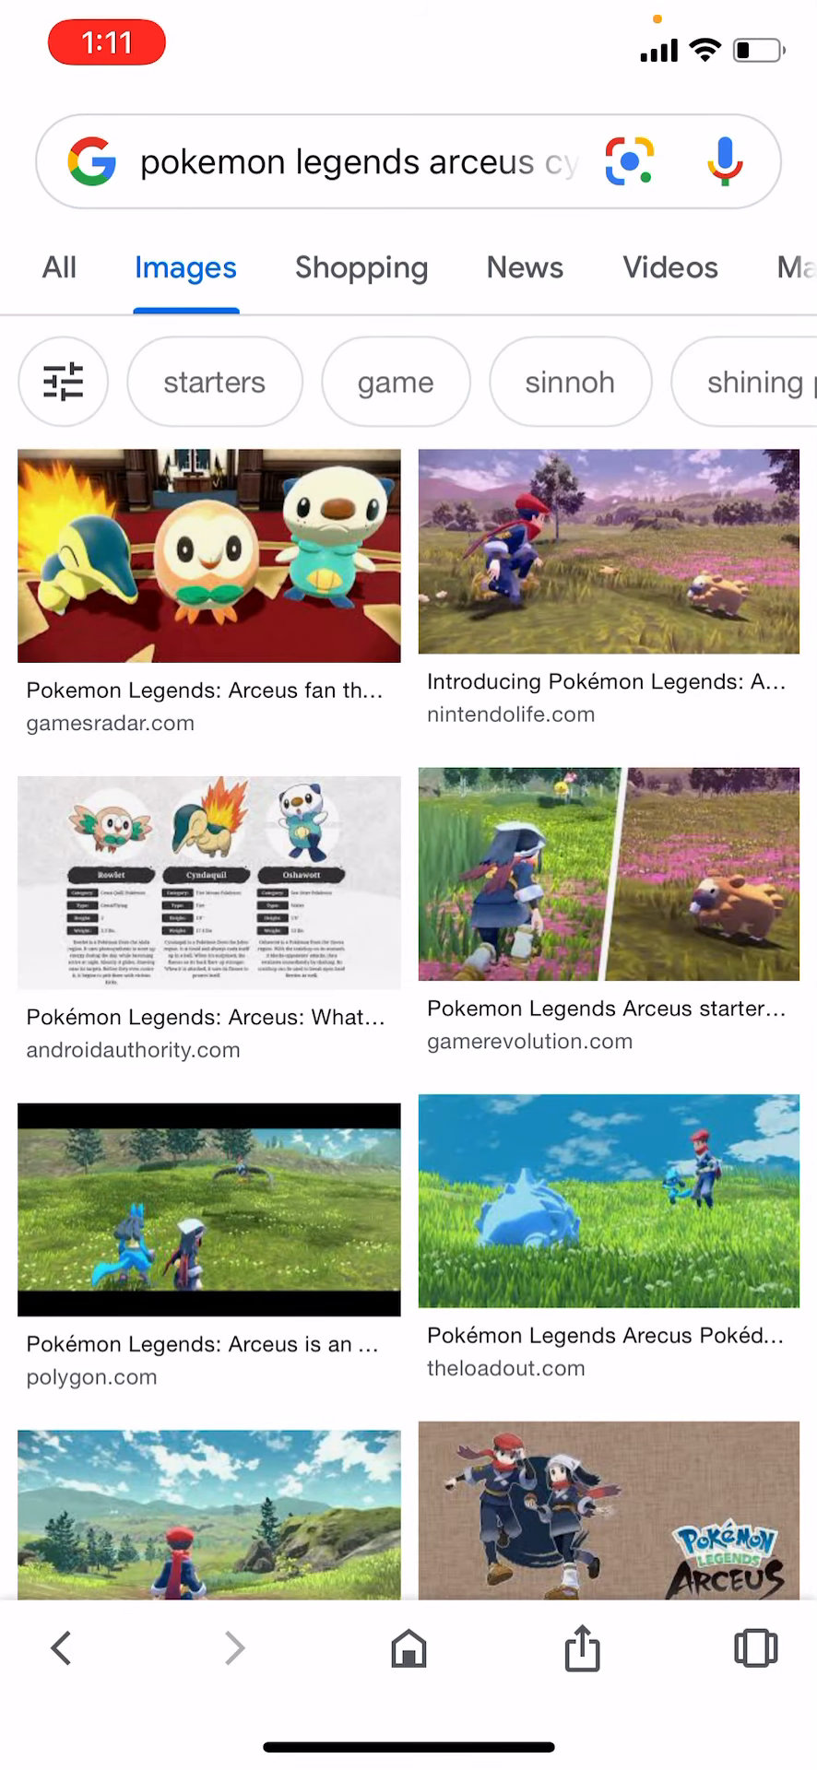
click(209, 883)
text(andres restar)
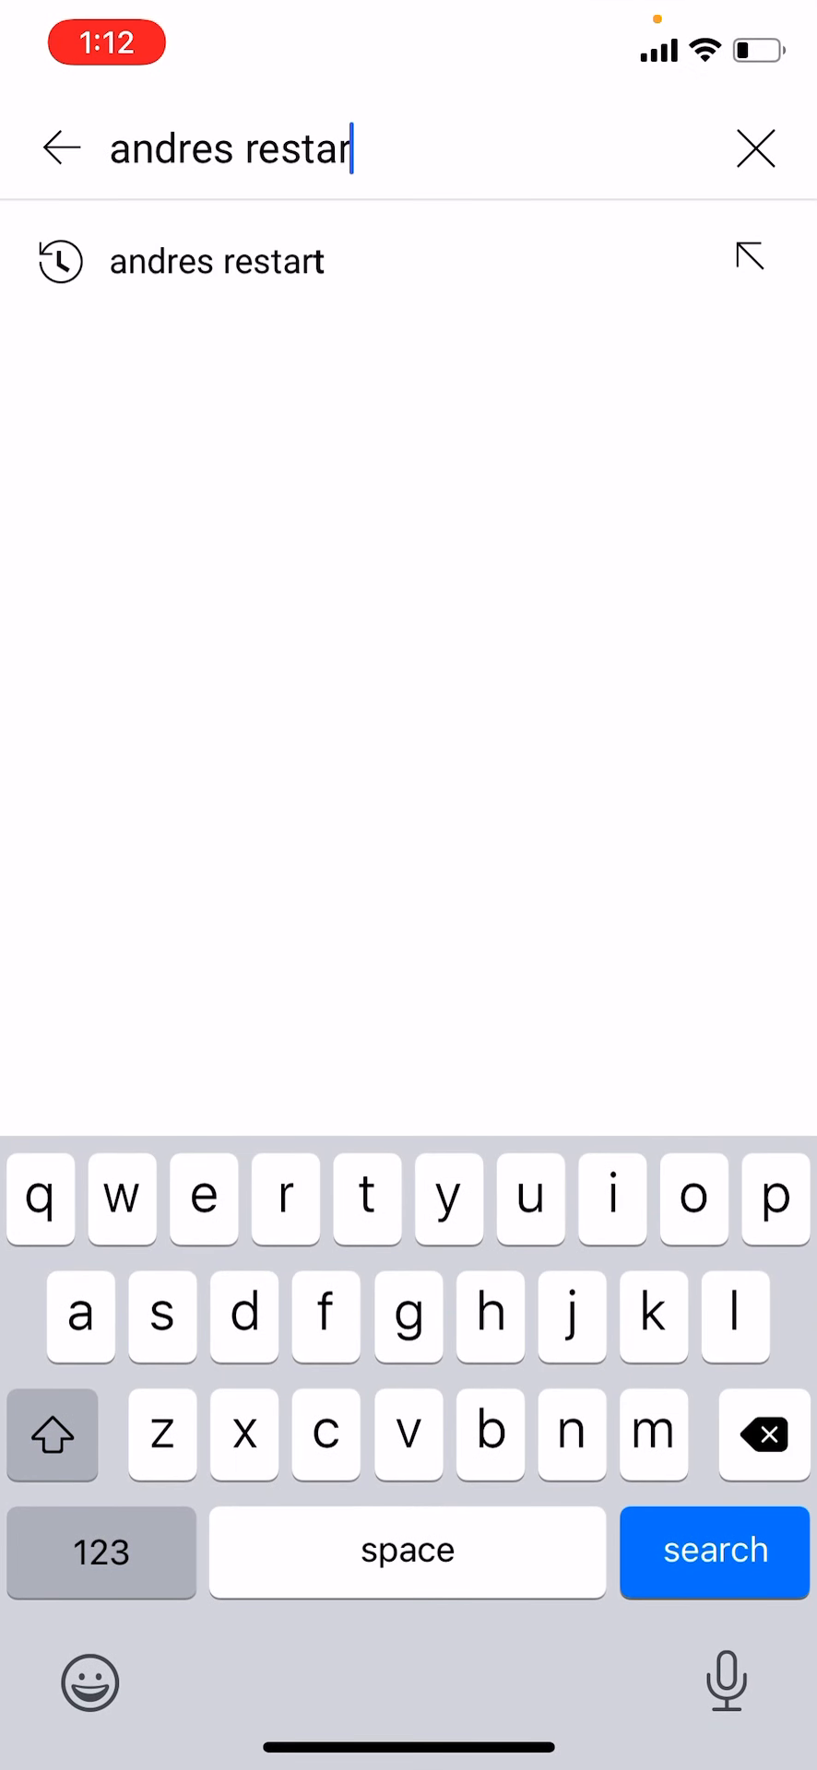
- Search YouTube for PlayerEssence and play the Xenoblade / Monolith Soft announcement video
click(756, 148)
text(Playeres)
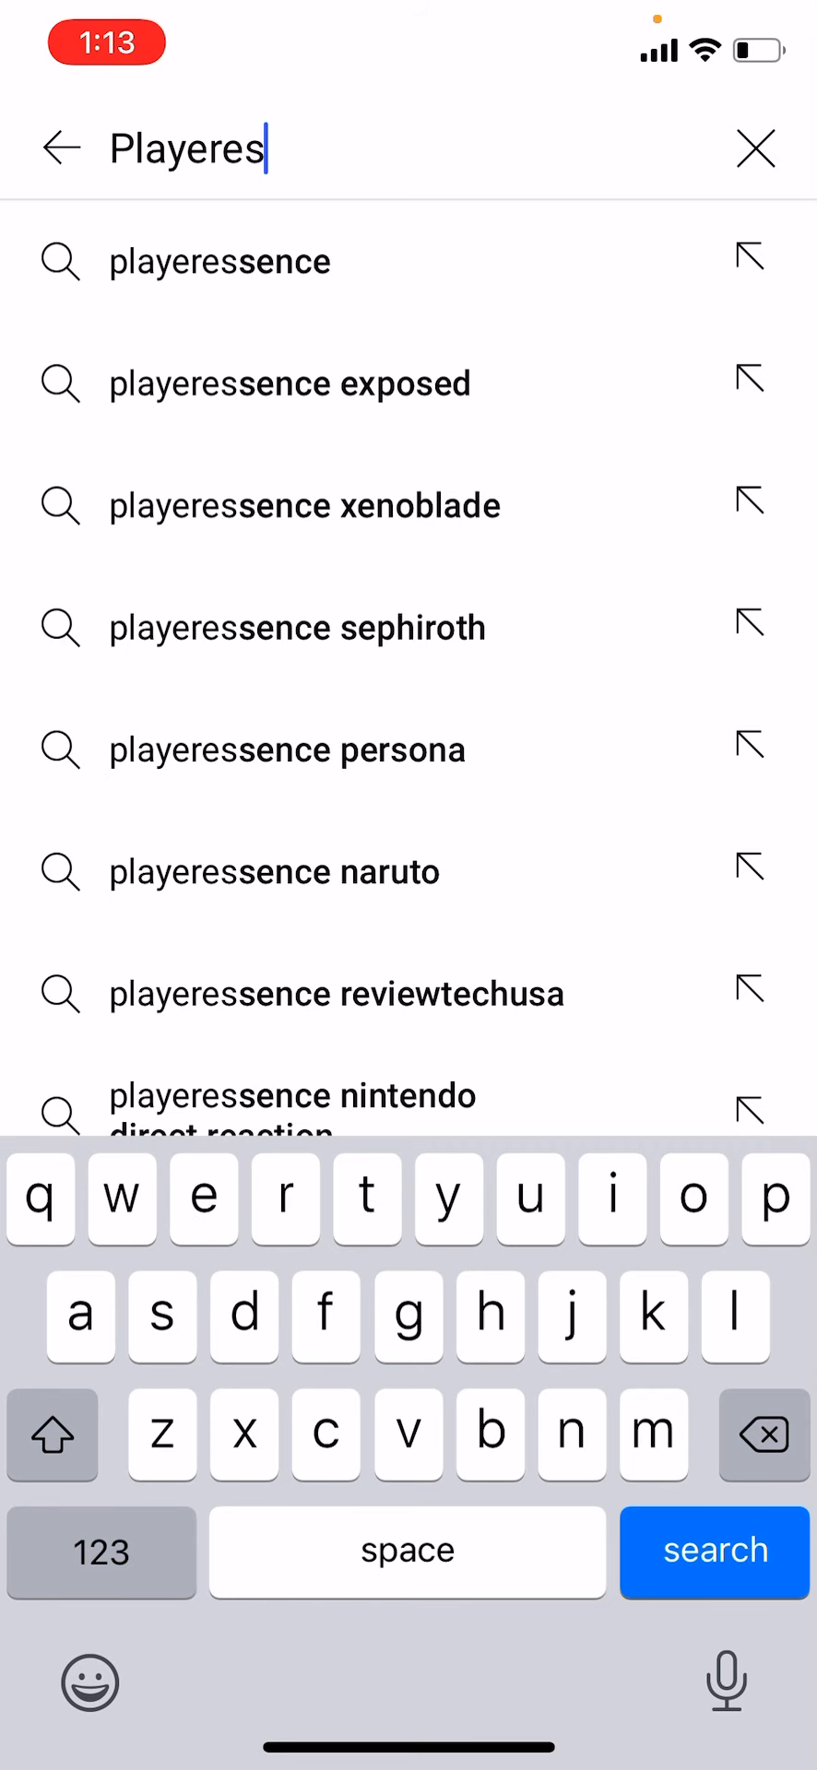
click(221, 260)
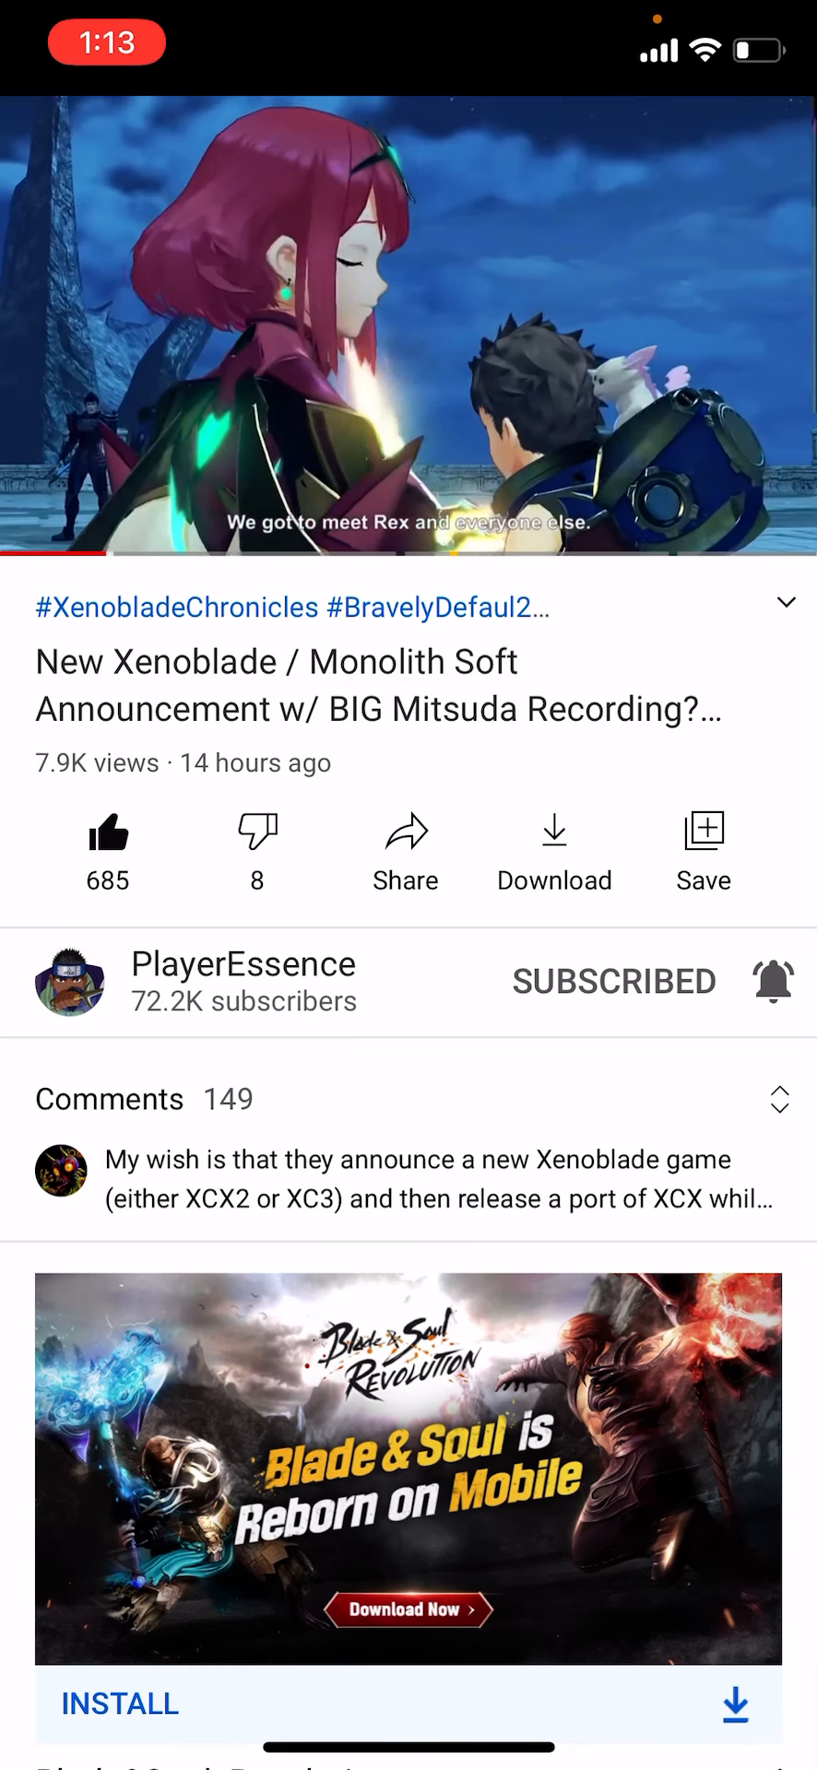
- Follow the description link to the Final Weapon article on Mitsuda's recording
click(405, 686)
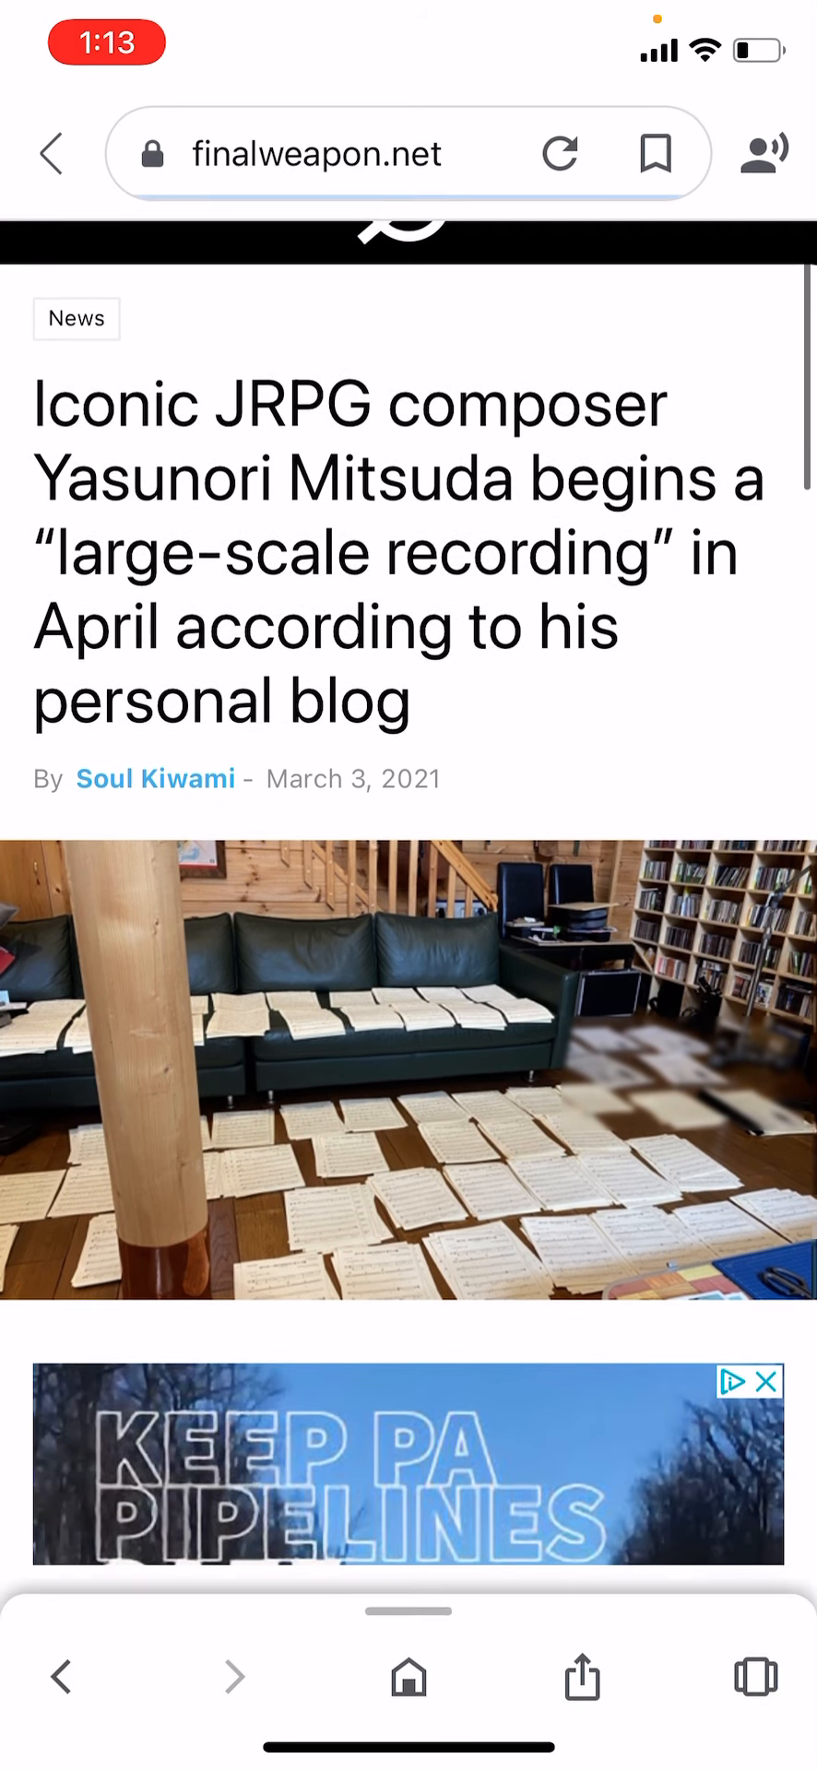
- Read down the Mitsuda April recording article to its share section at the end
scroll(down, 3)
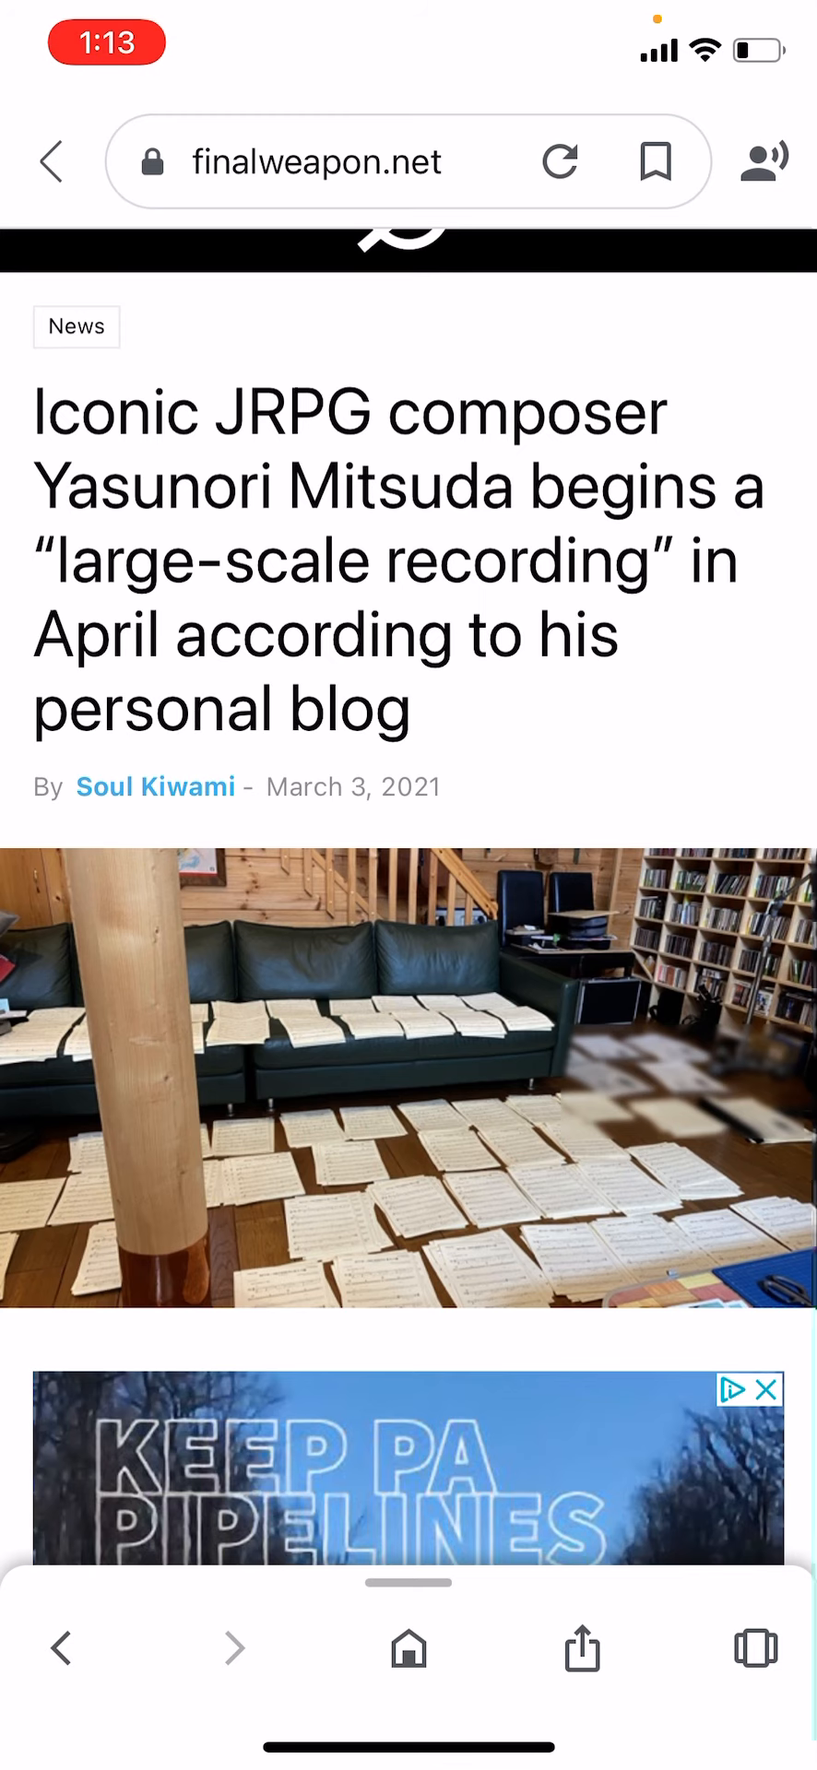
scroll(down, 3)
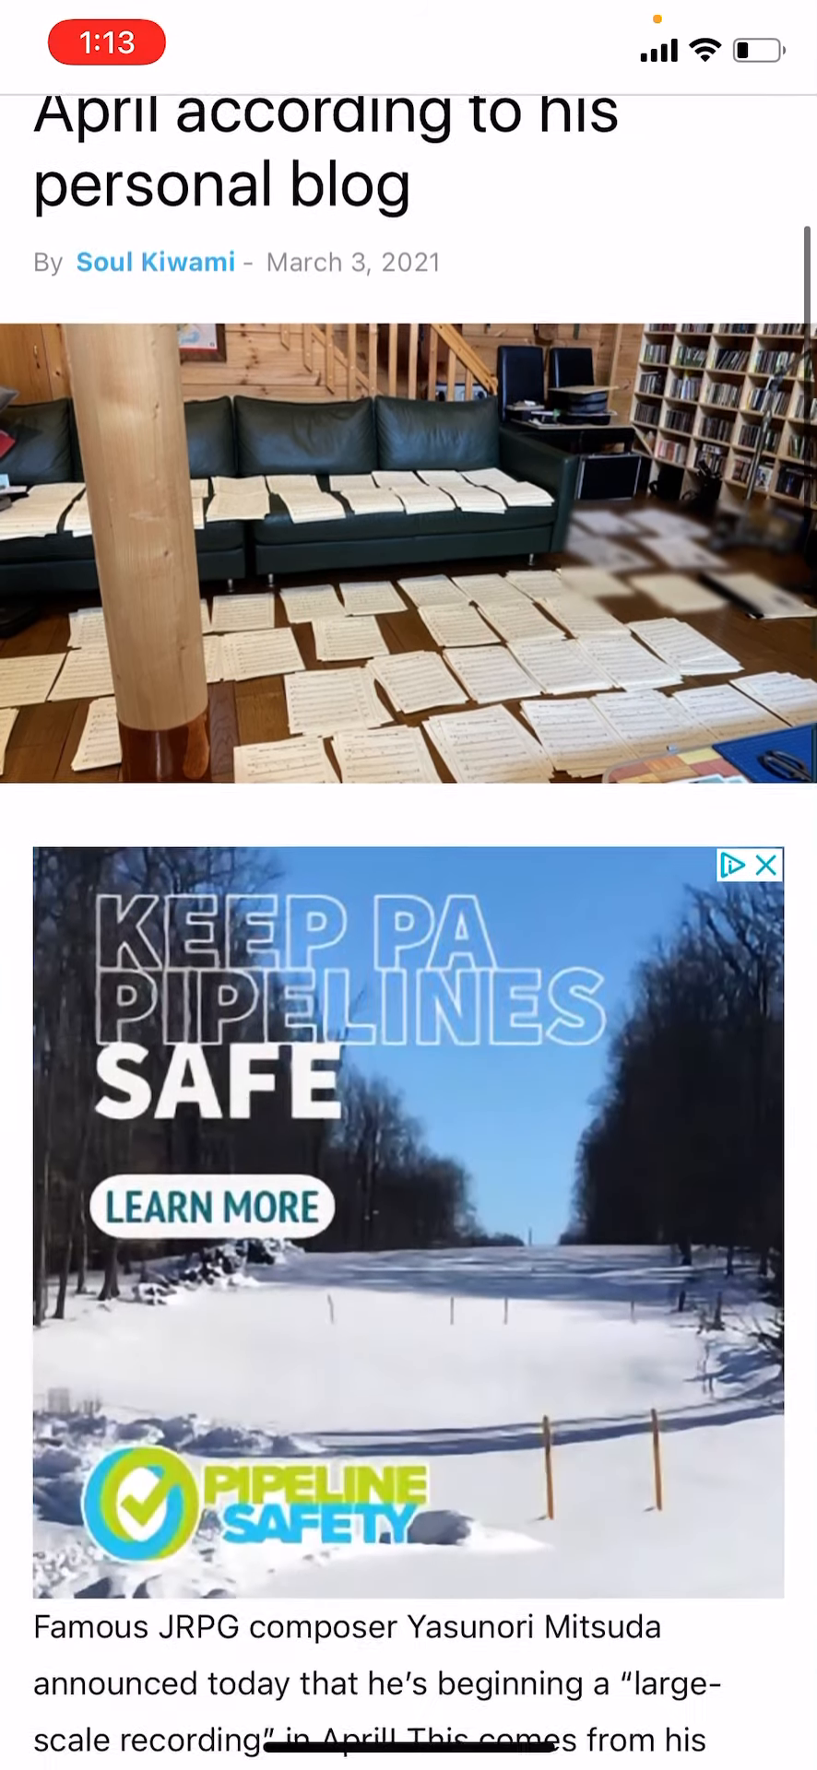
scroll(down, 3)
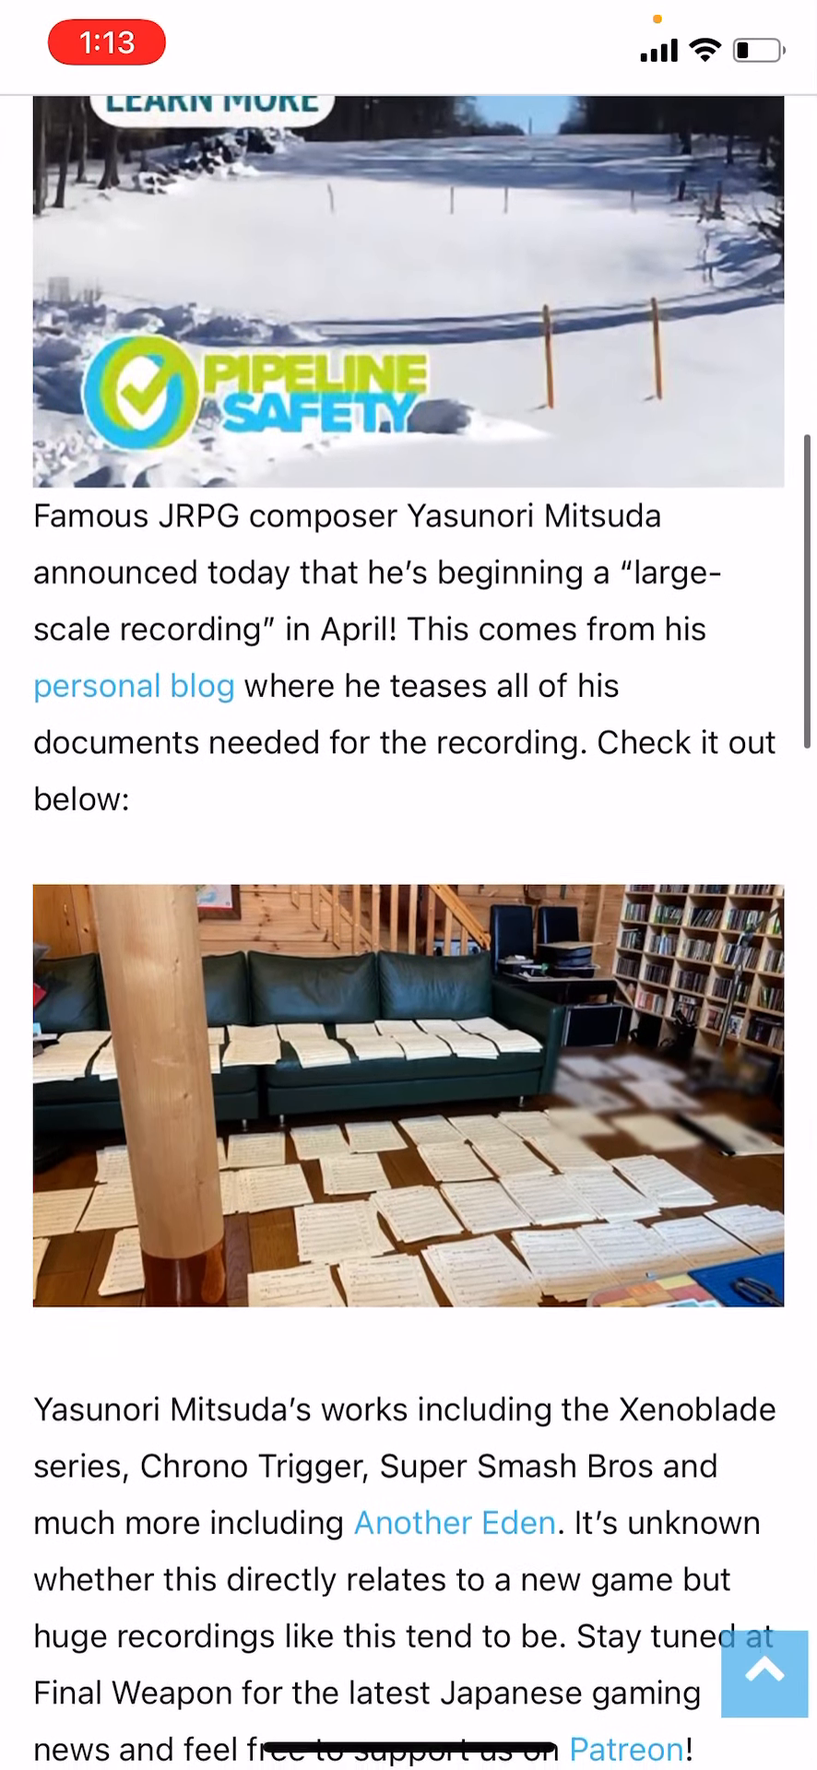
scroll(down, 3)
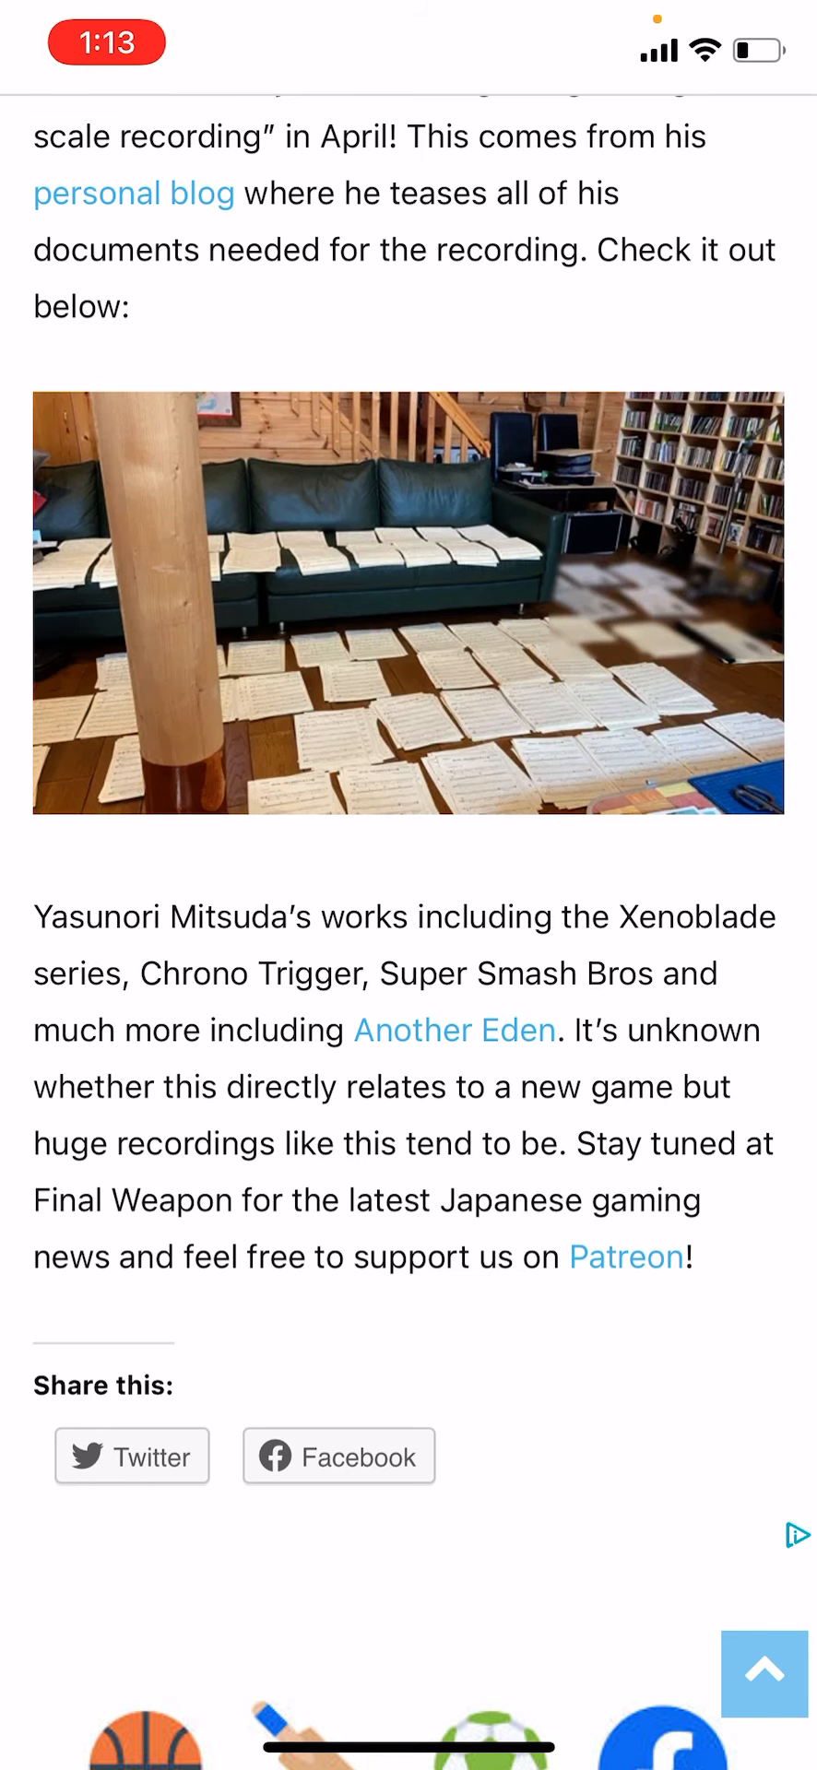
scroll(down, 3)
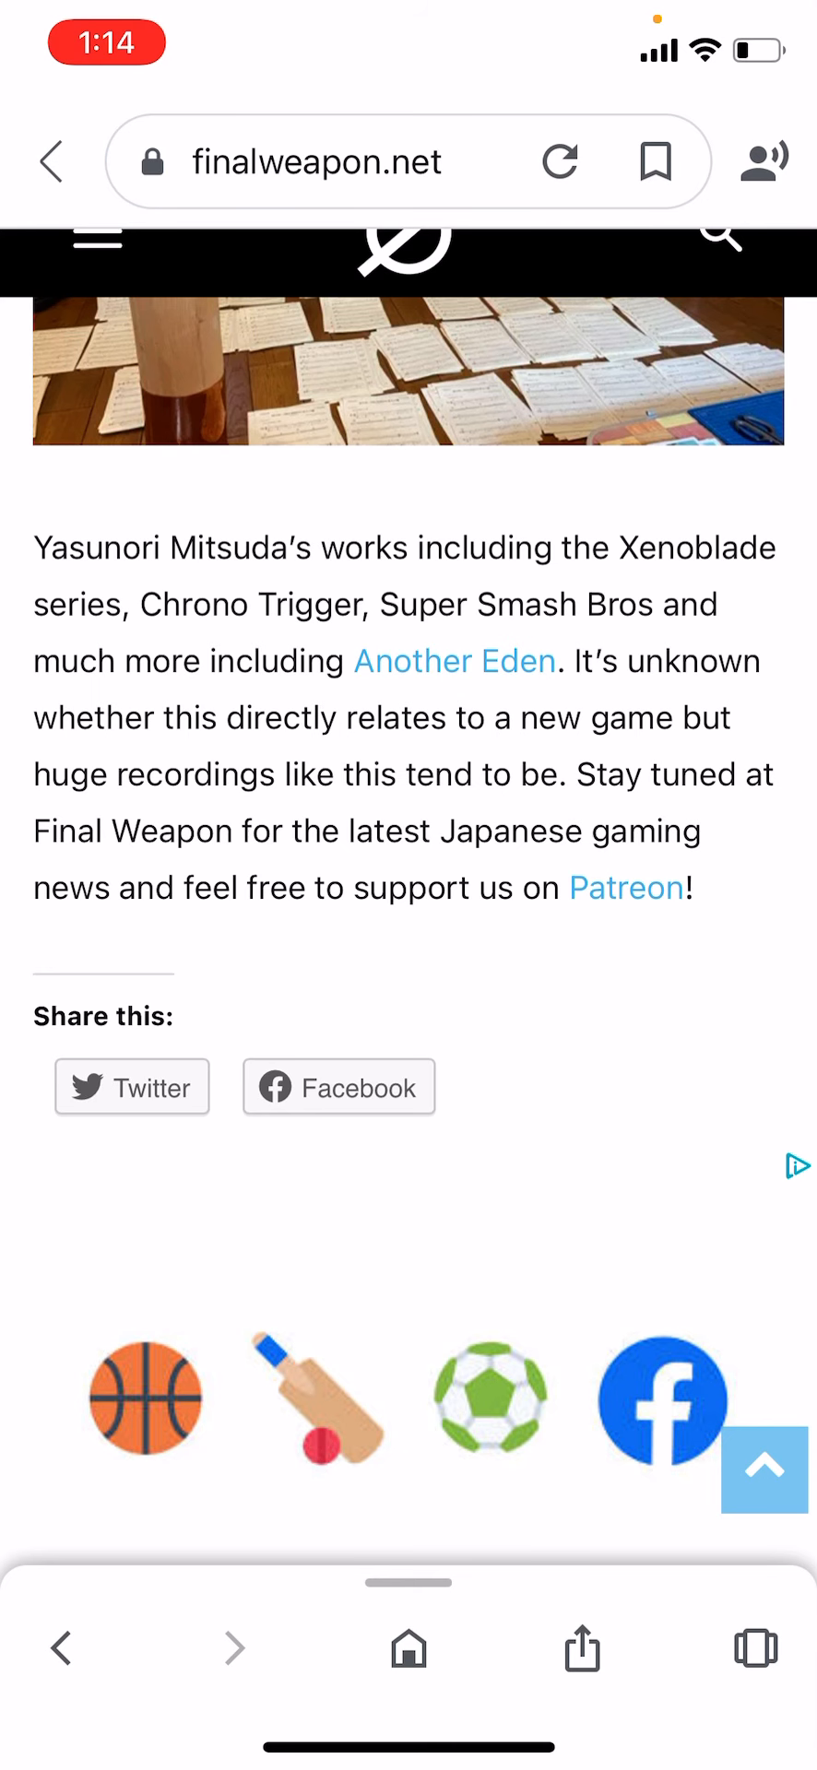
scroll(down, 3)
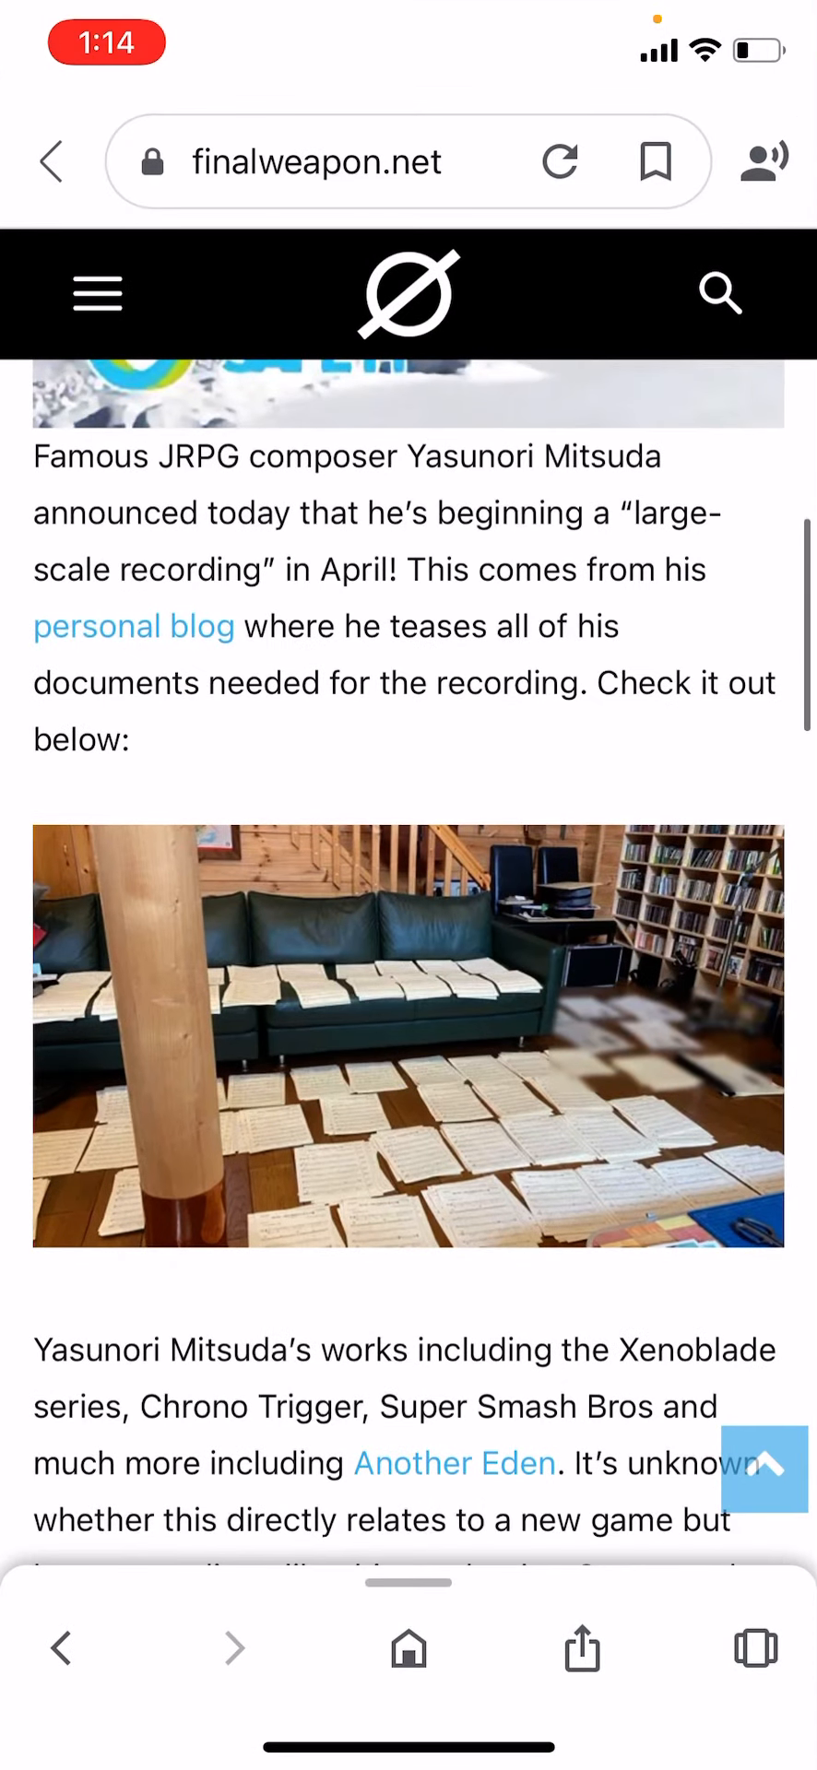
scroll(down, 3)
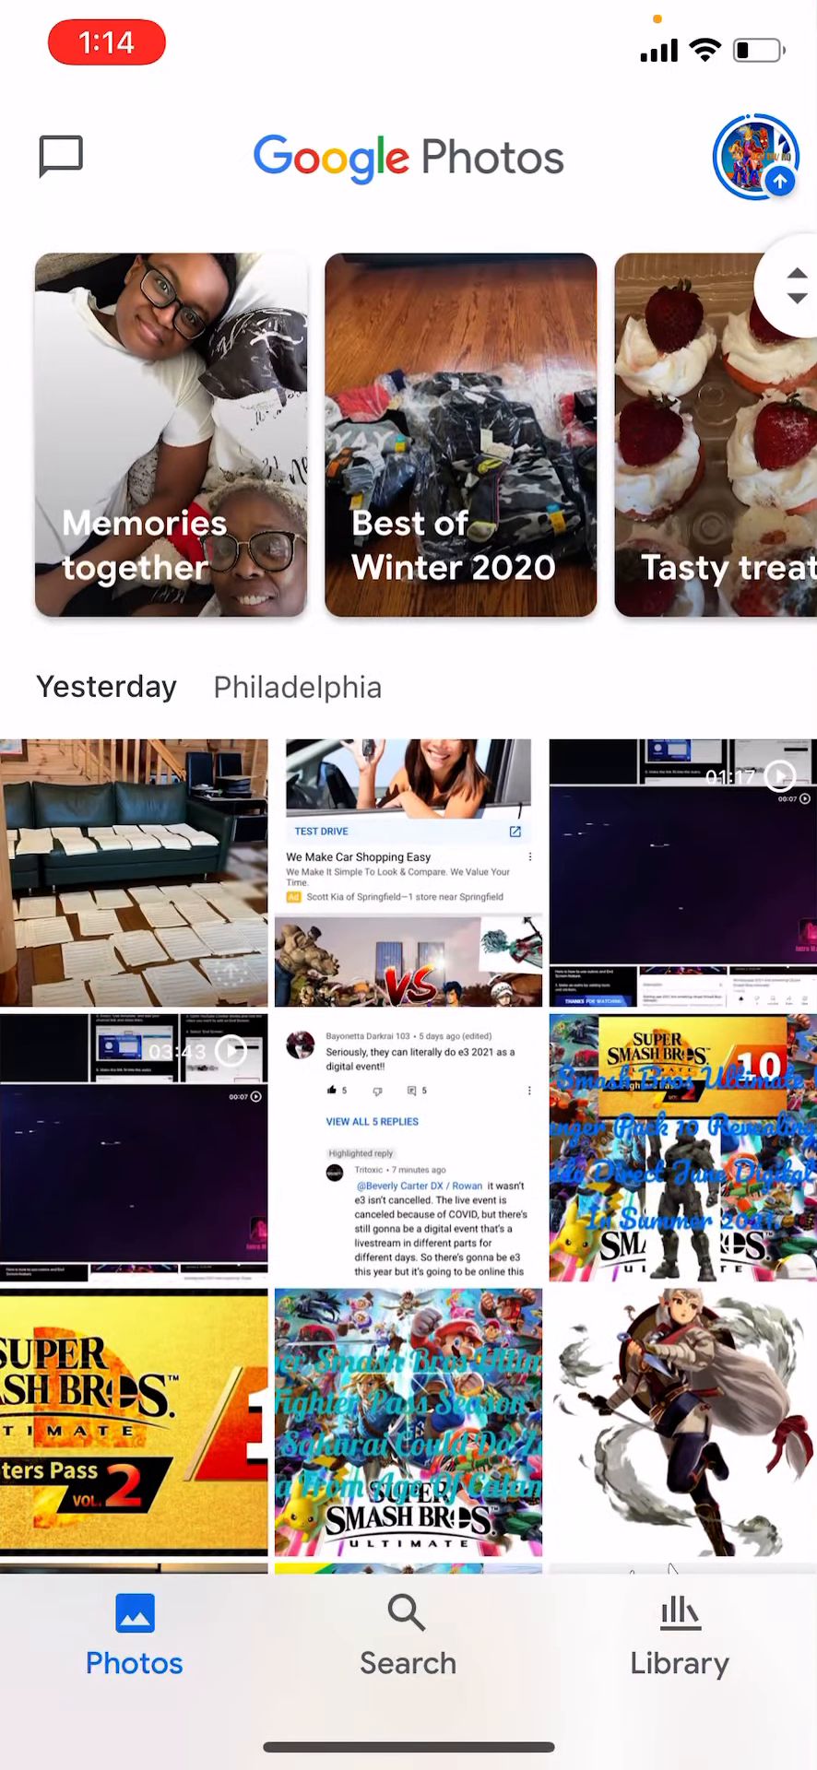
scroll(down, 3)
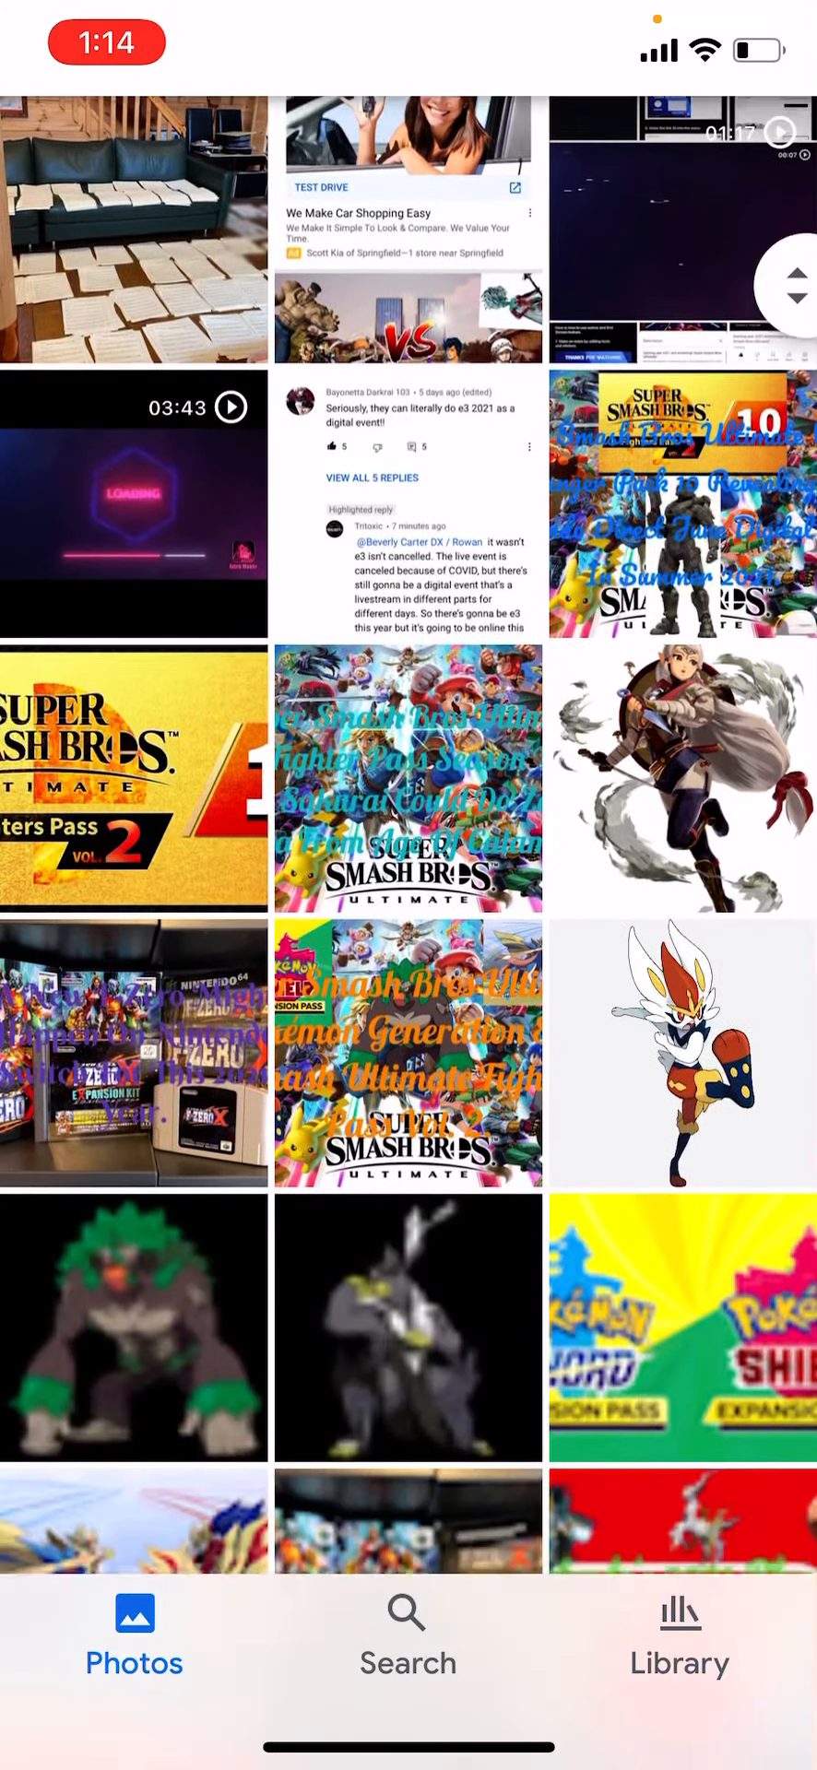
scroll(down, 3)
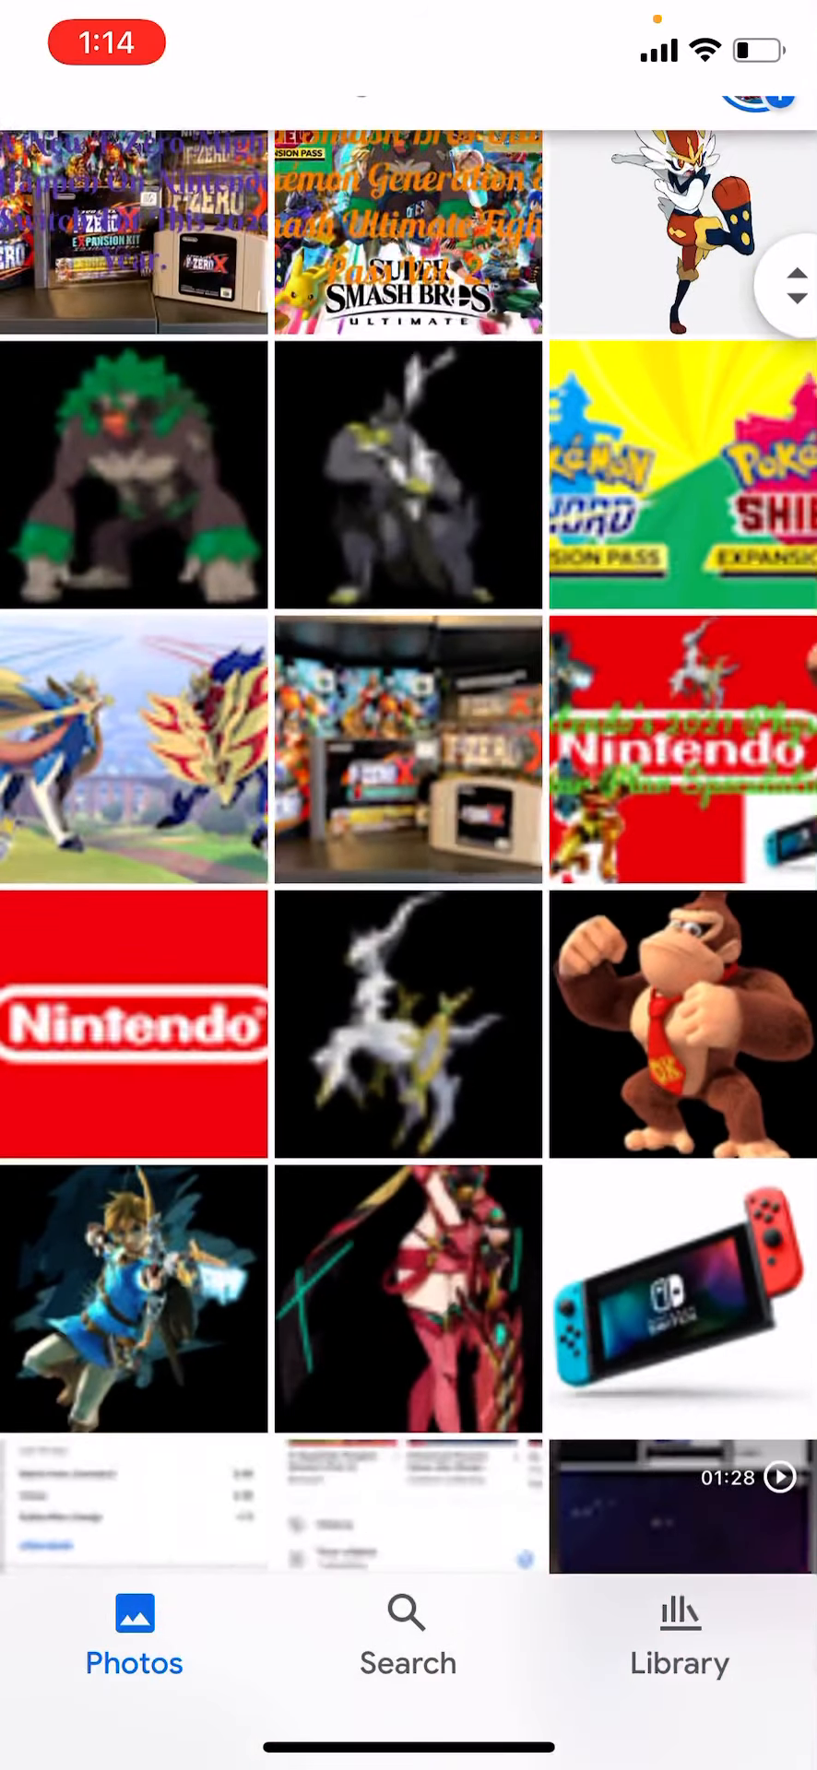